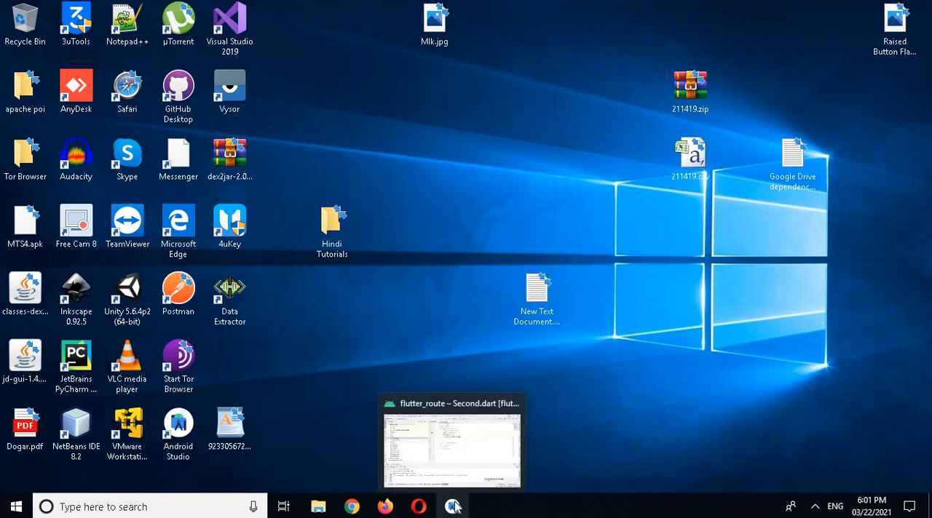
- Restore the flutter_route window and delete its test folder from the Project panel
left_click(452, 444)
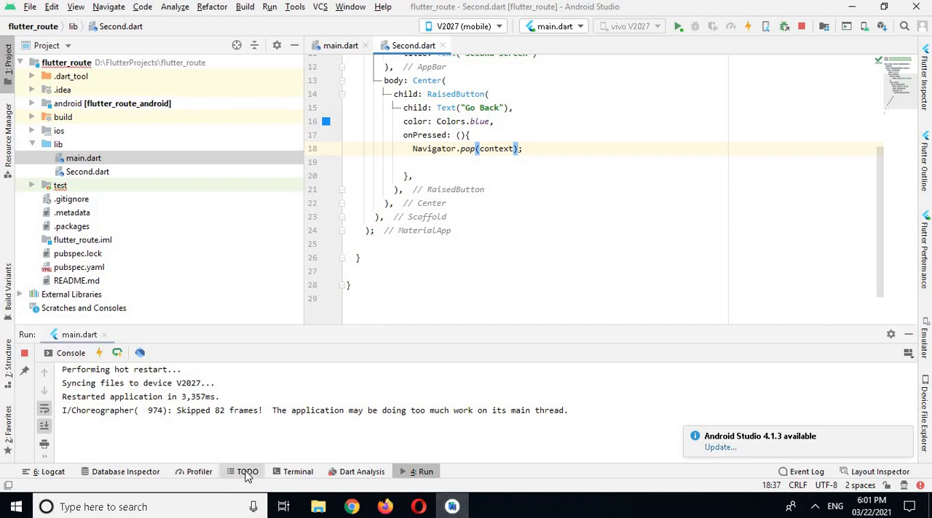
left_click(60, 185)
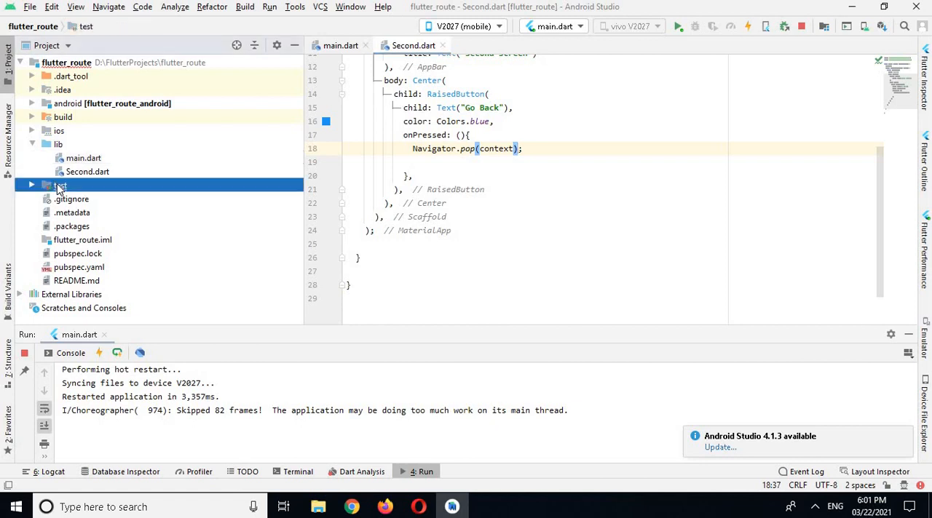
right_click(50, 185)
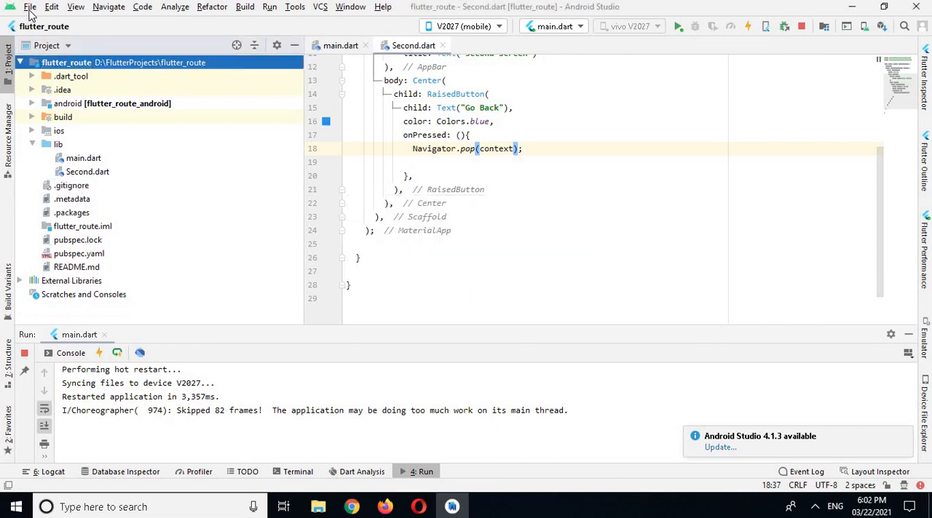
left_click(30, 6)
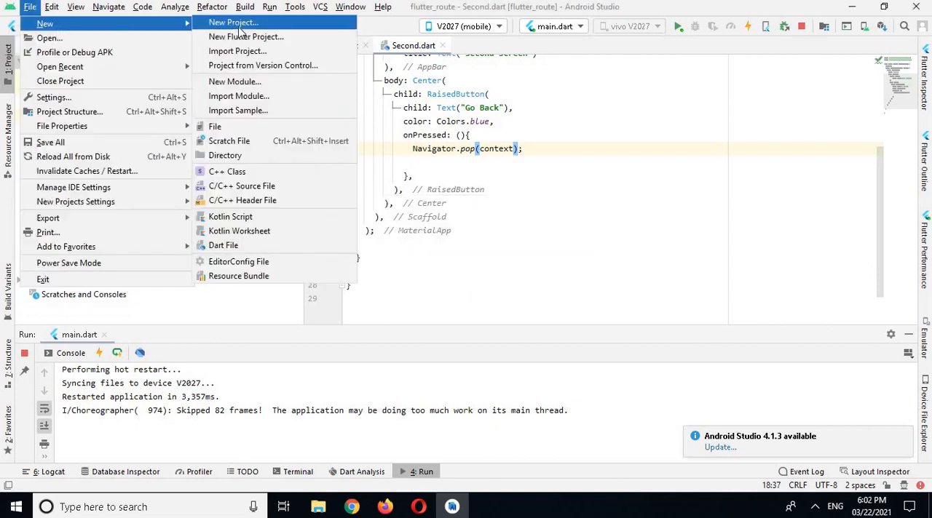
left_click(233, 23)
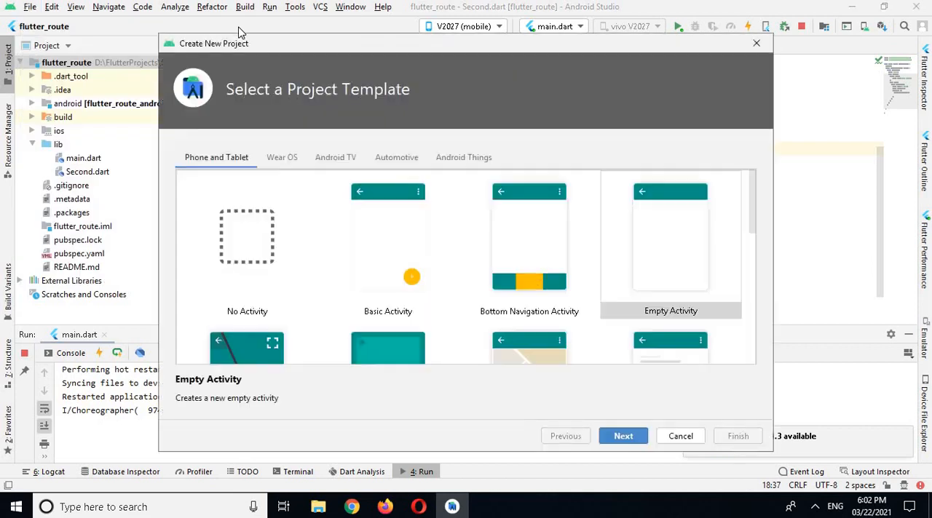
mouse_move(337, 191)
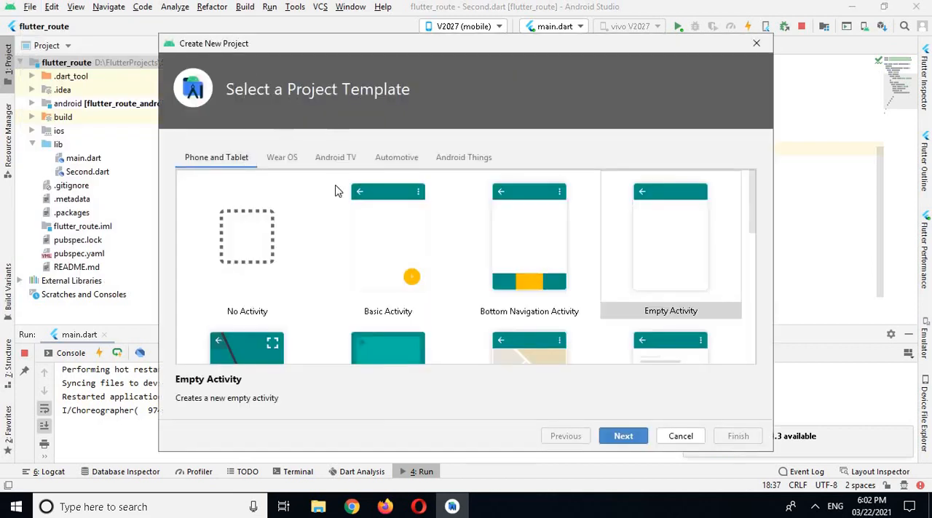
left_click(680, 436)
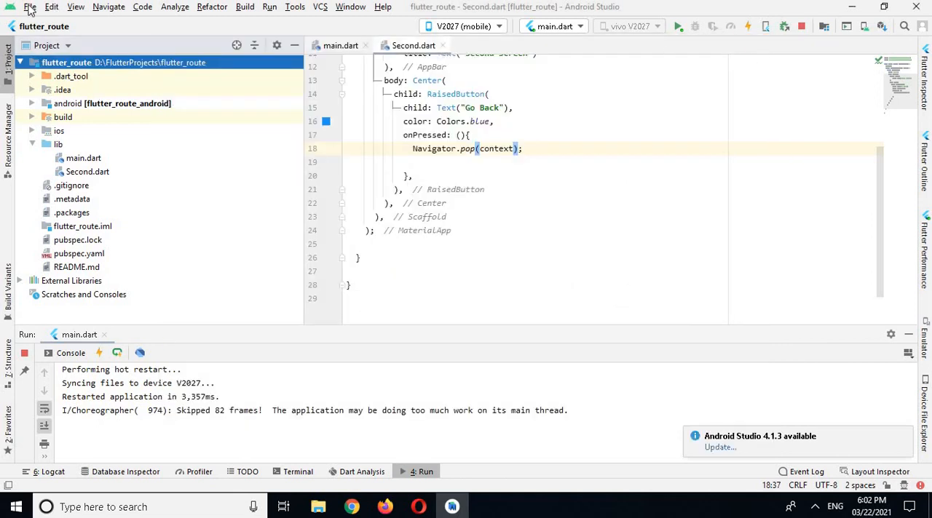
- Create a Flutter Application project named flutter_rout in D:\FlutterProjects
left_click(30, 6)
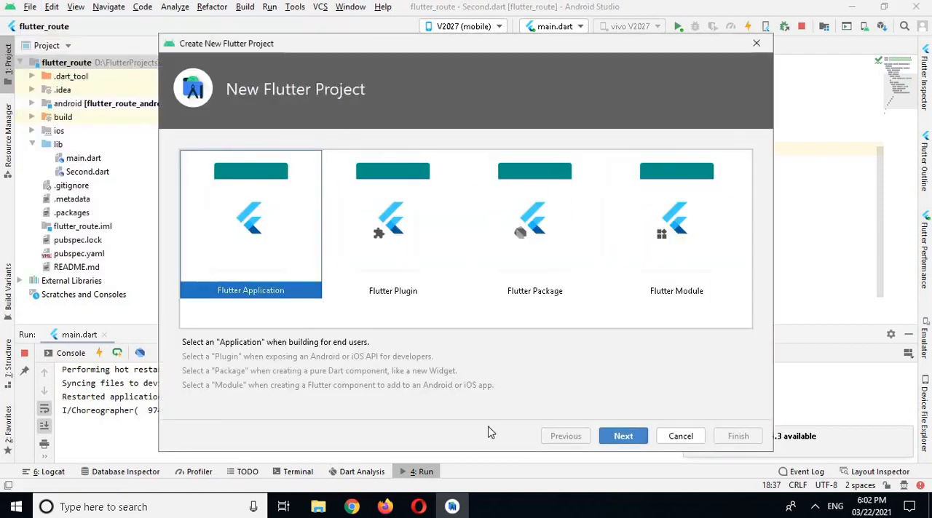
left_click(623, 435)
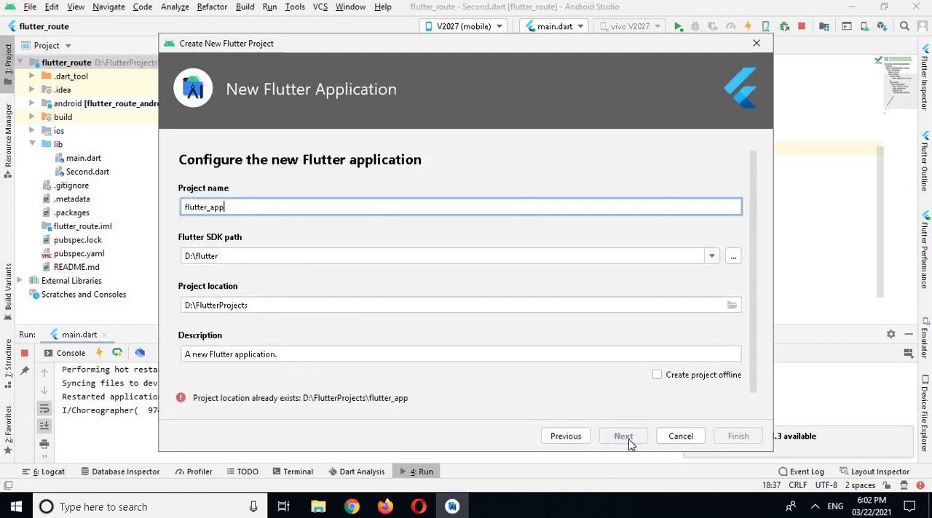
type("flutter_")
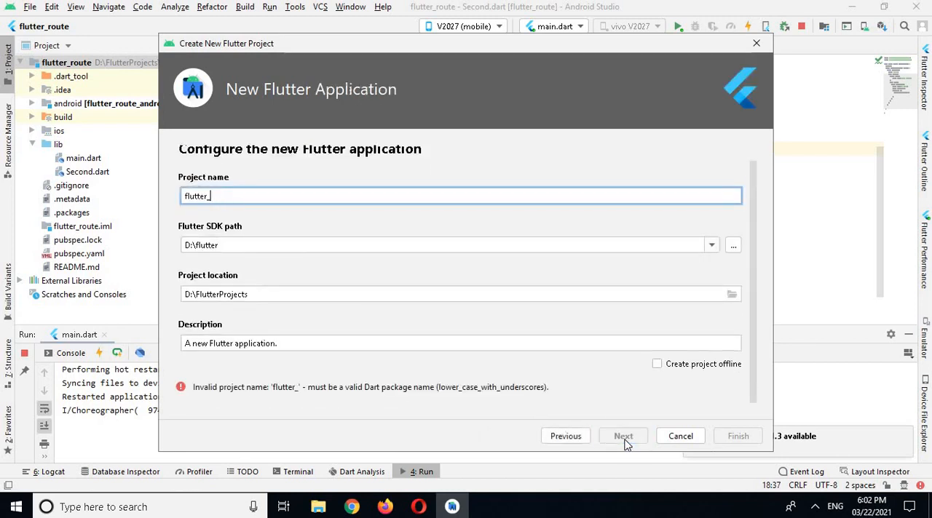
type("rout")
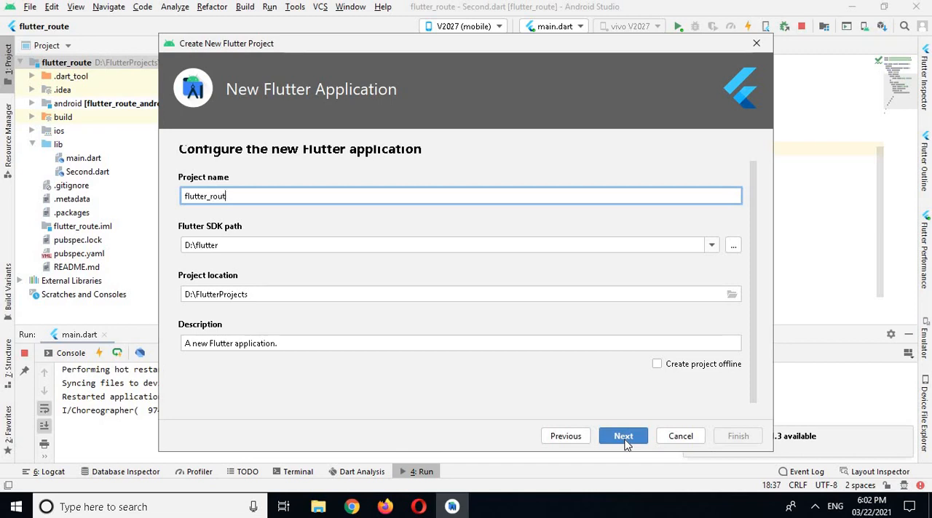
left_click(622, 436)
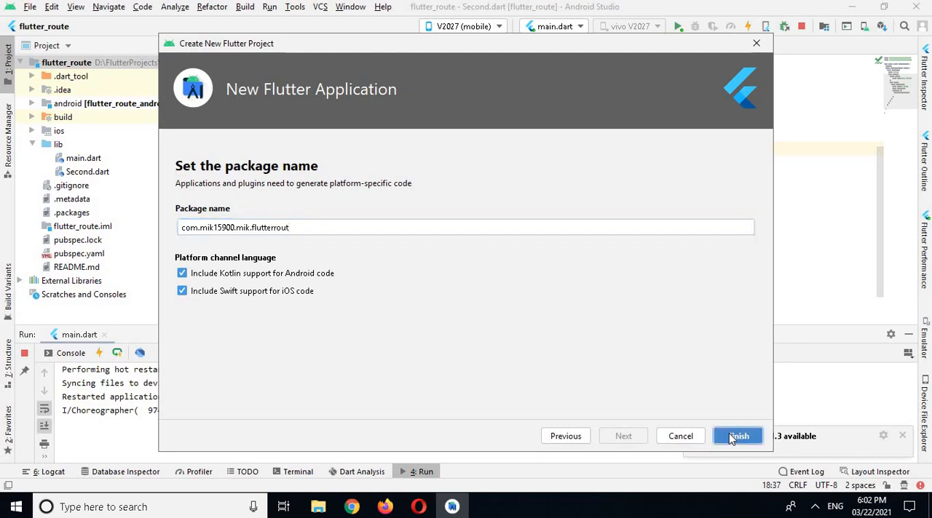
left_click(738, 436)
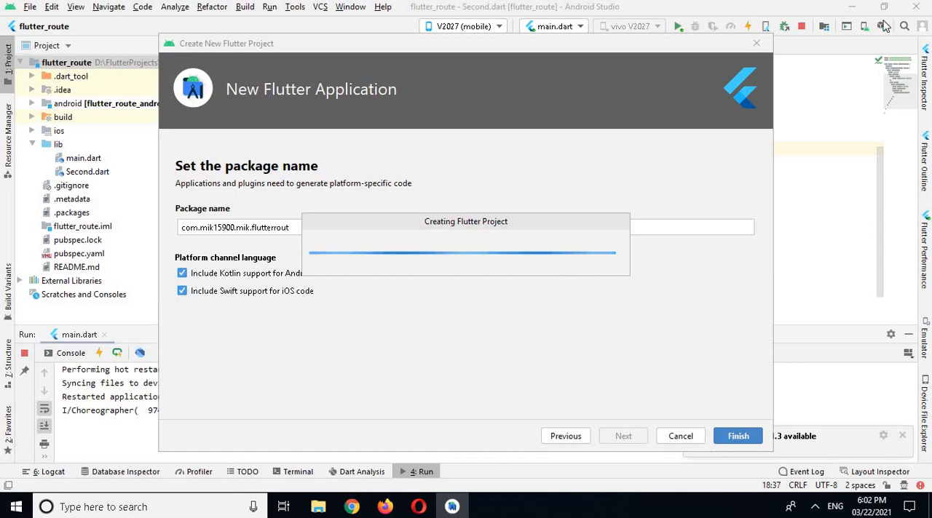
left_click(738, 436)
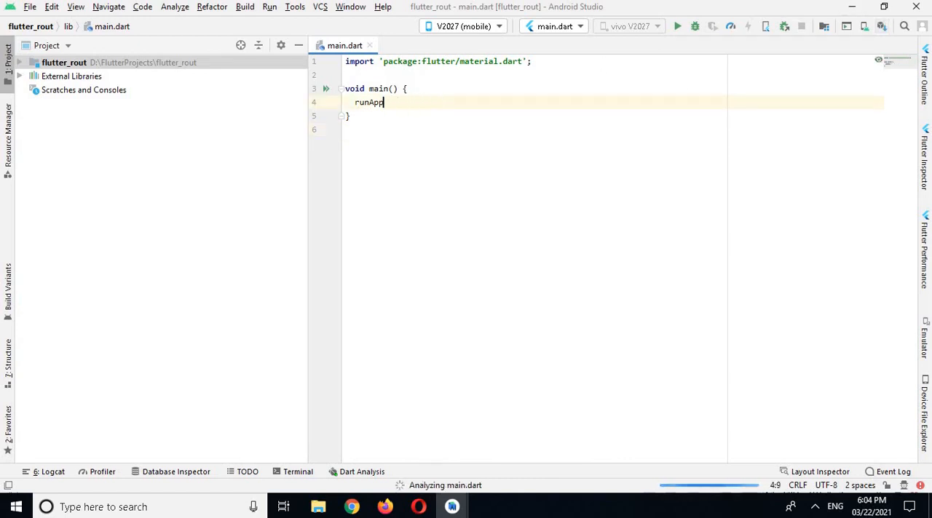
- Write runApp(MaterialApp(title: "route", home: MyApp())); inside main()
key("BackSpace")
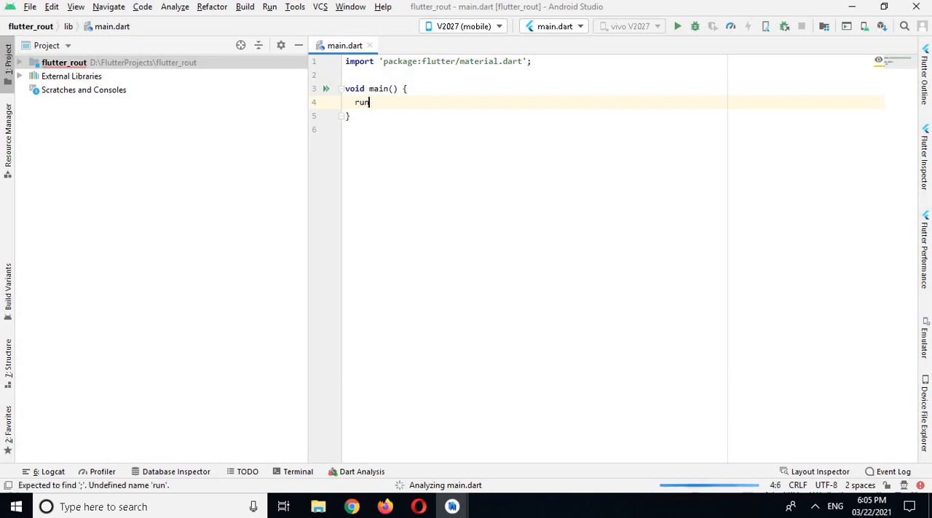
type("App()")
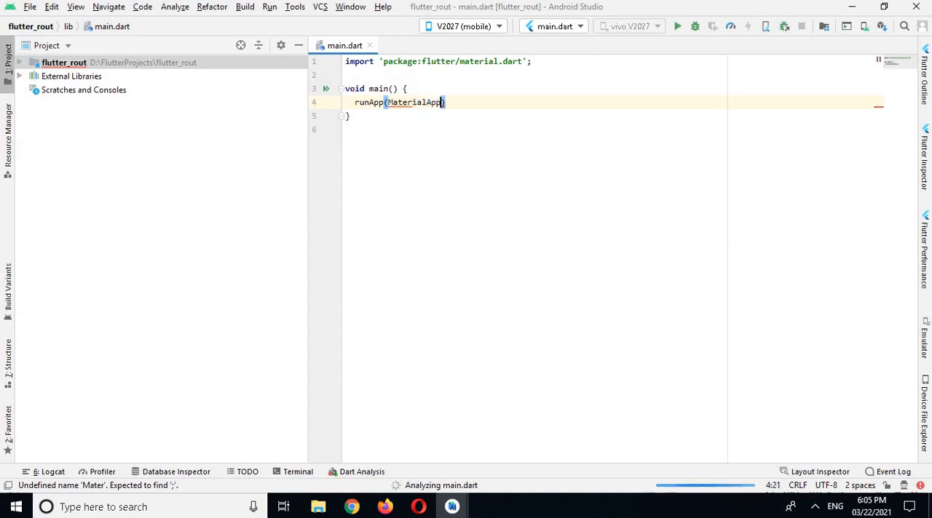
type("()")
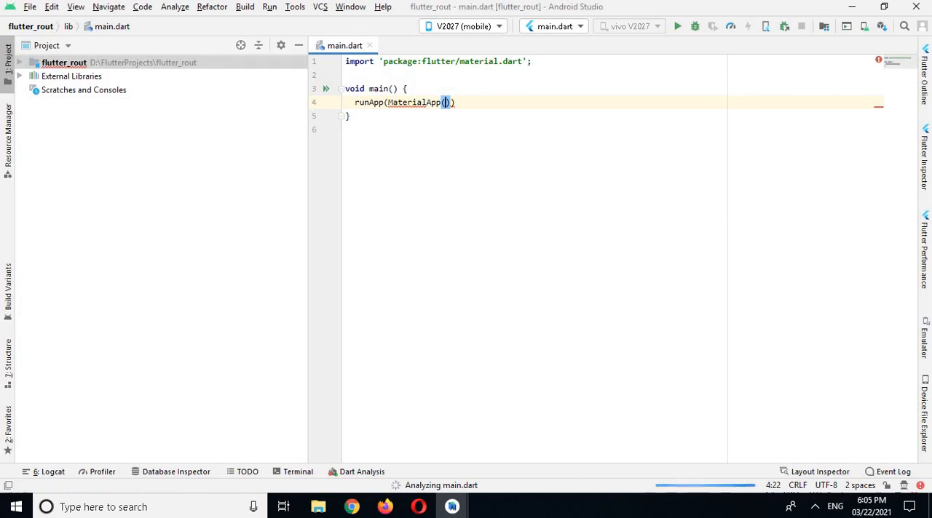
key("enter")
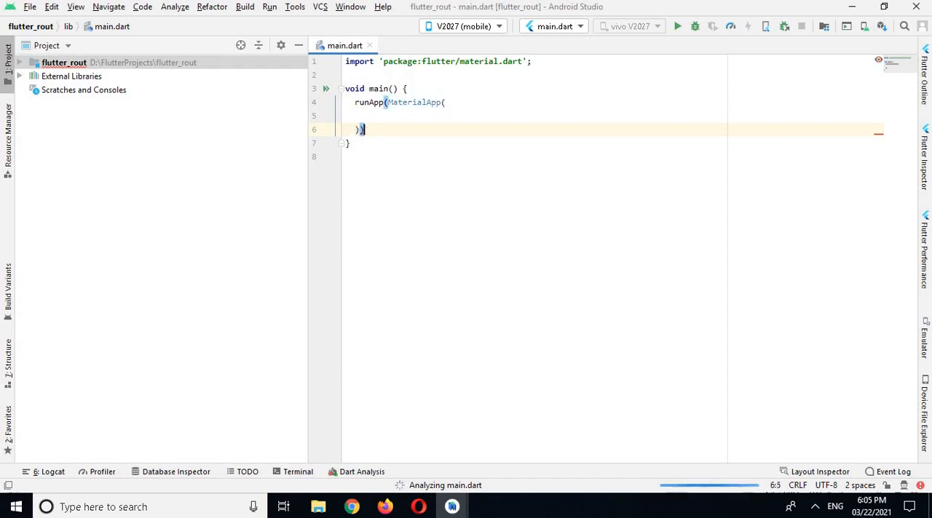
type(";")
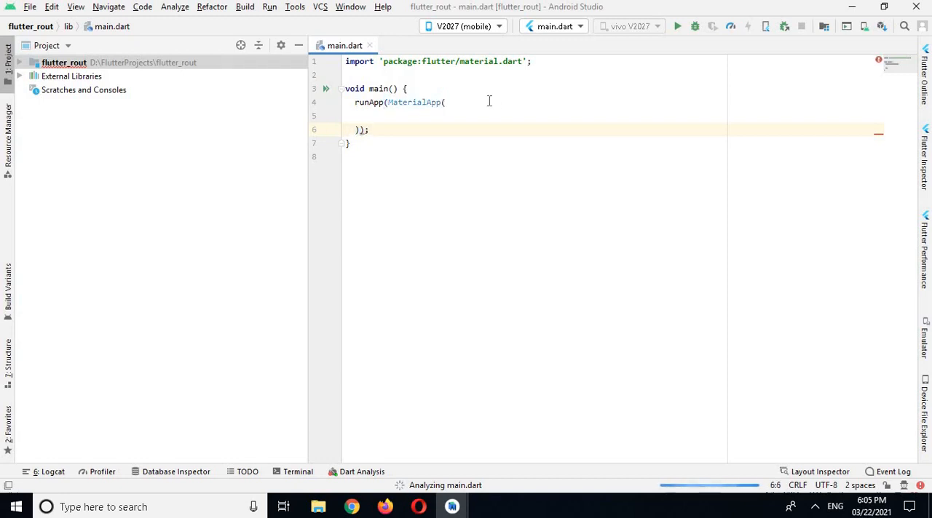
left_click(446, 102)
type("title: \"\",")
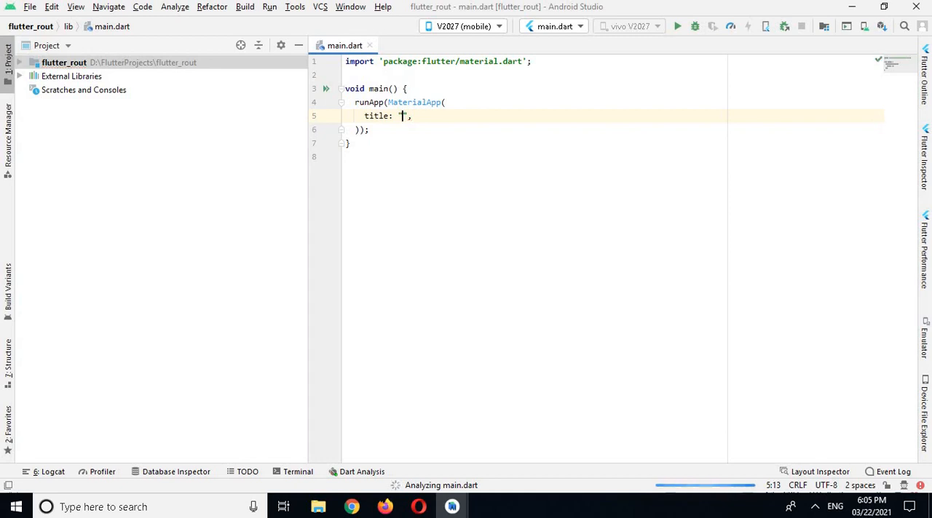
type("route")
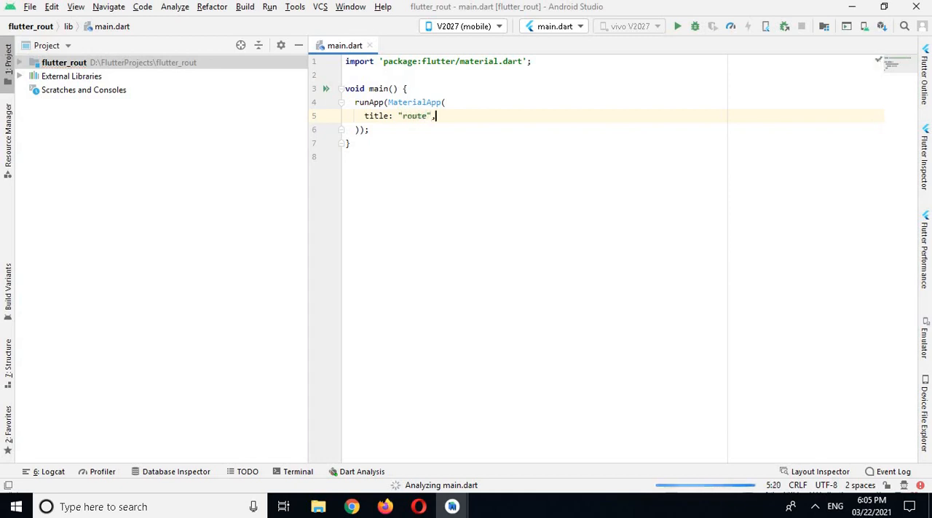
type("home: ,")
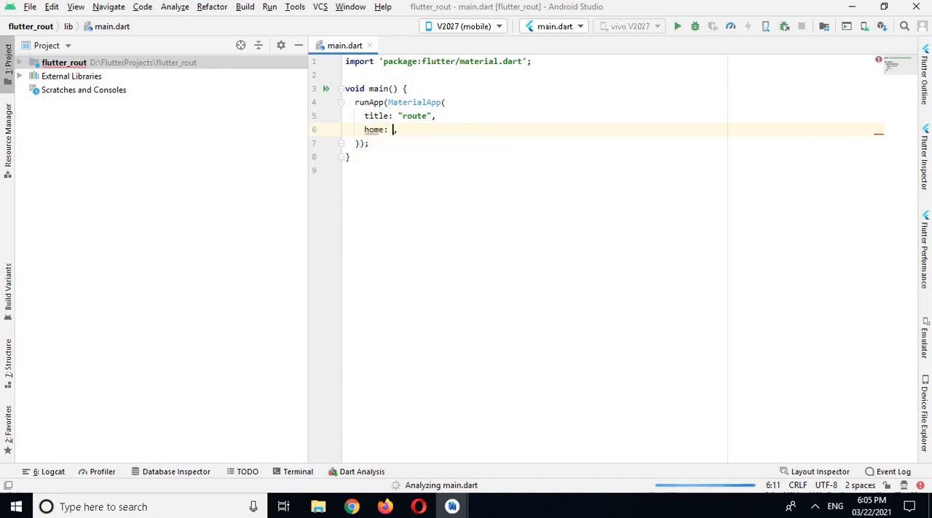
type("M")
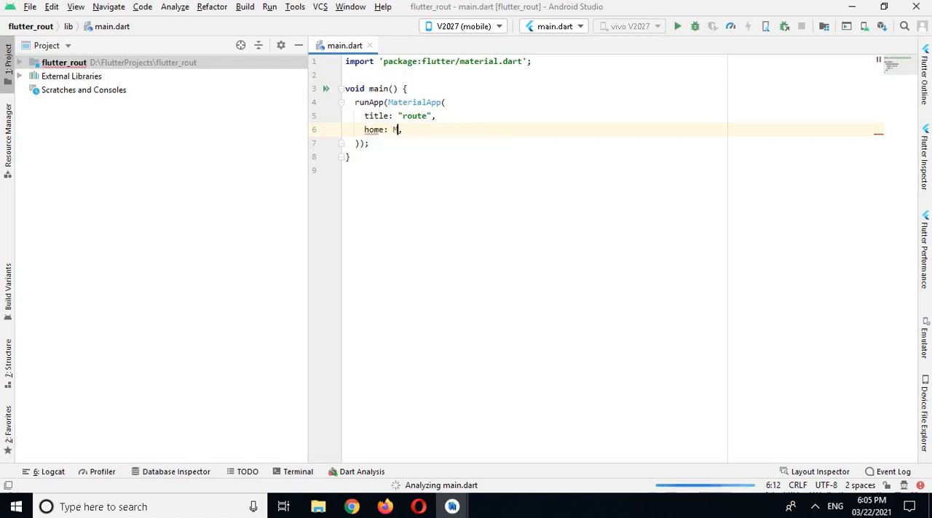
type("yApp")
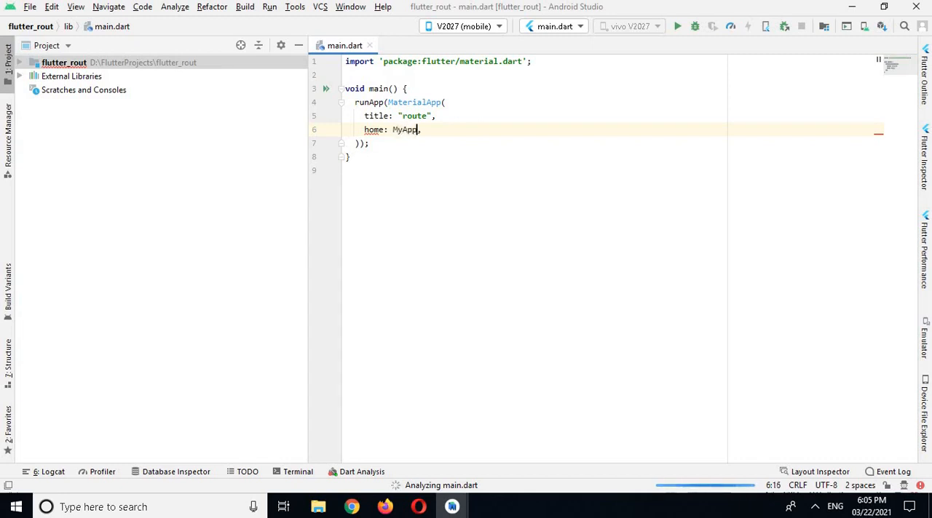
type("()")
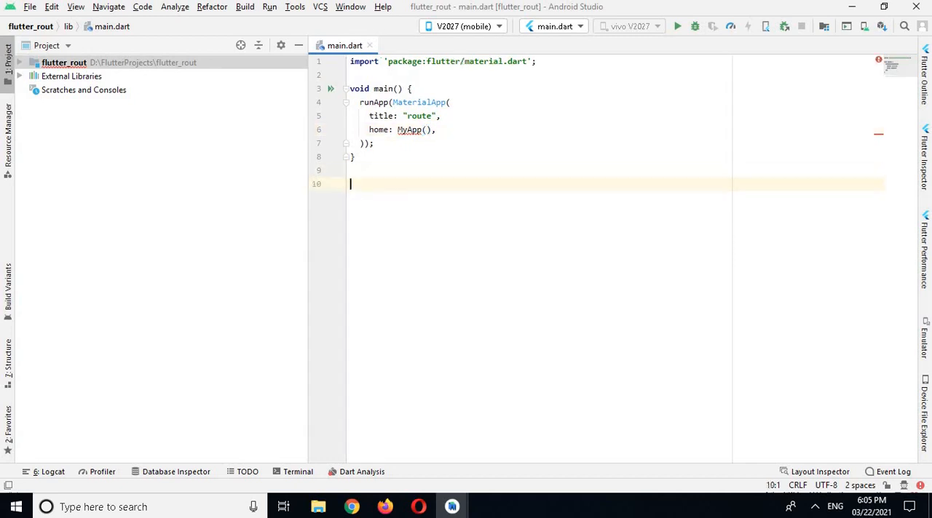
- Declare class MyApp extends StatelessWidget { in main.dart
type("class My")
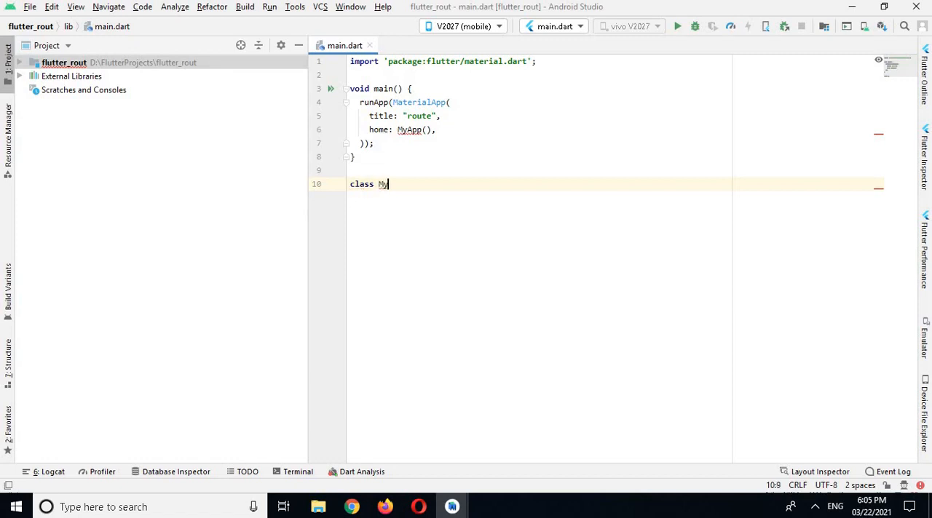
type("App")
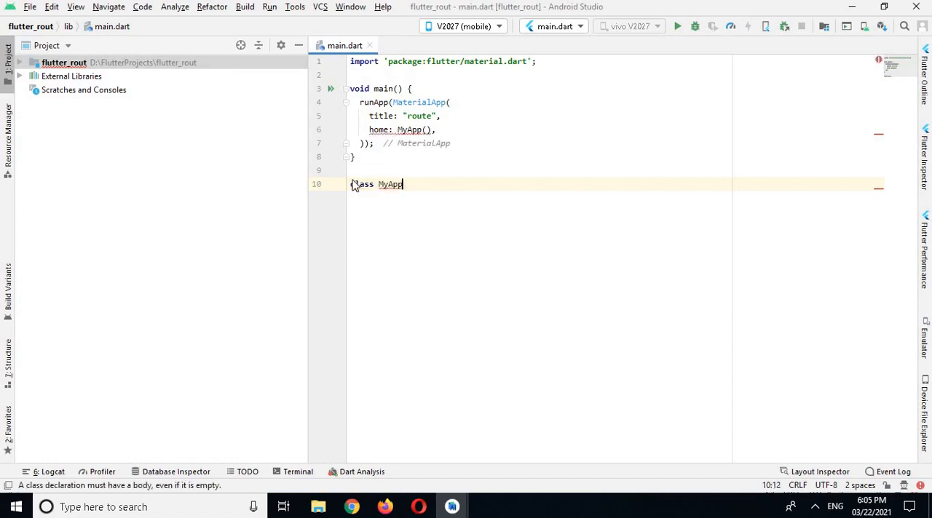
type("extends")
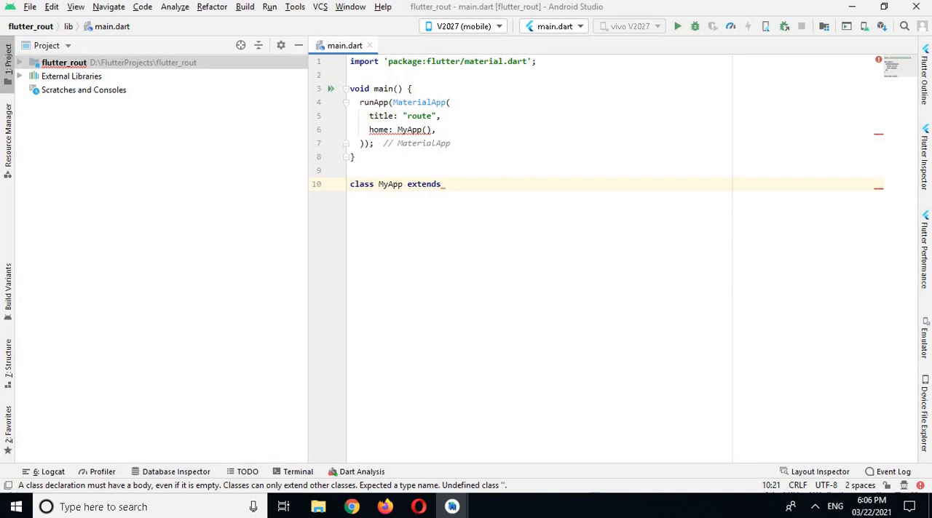
type("S")
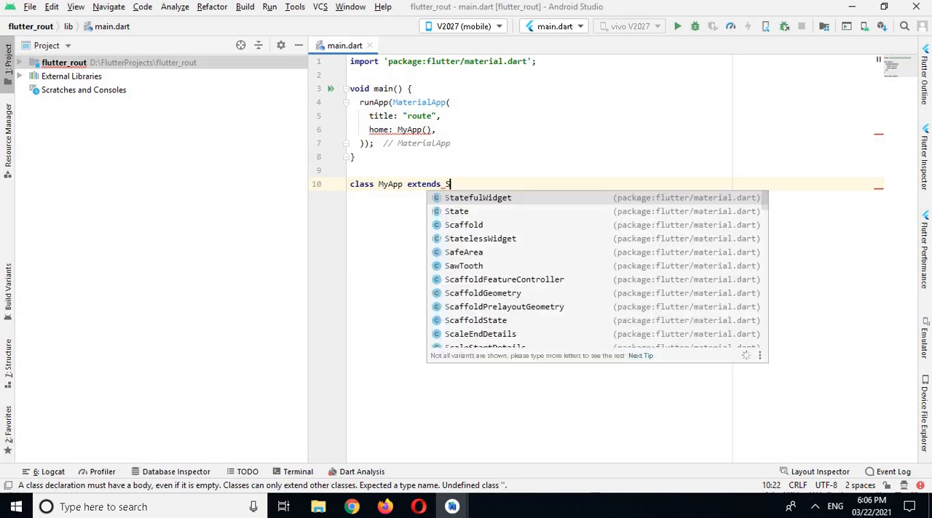
key("Down")
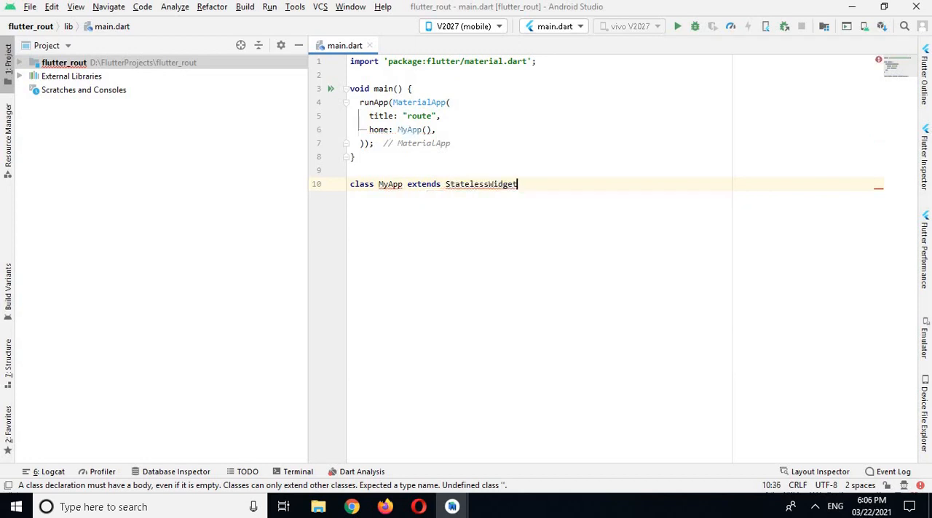
type("{")
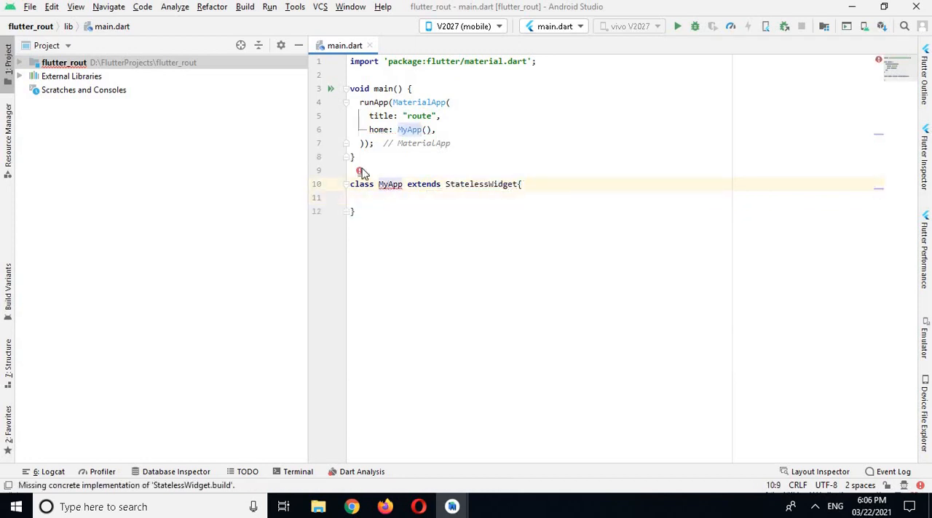
- Generate MyApp's missing build override and select its placeholder body
left_click(359, 171)
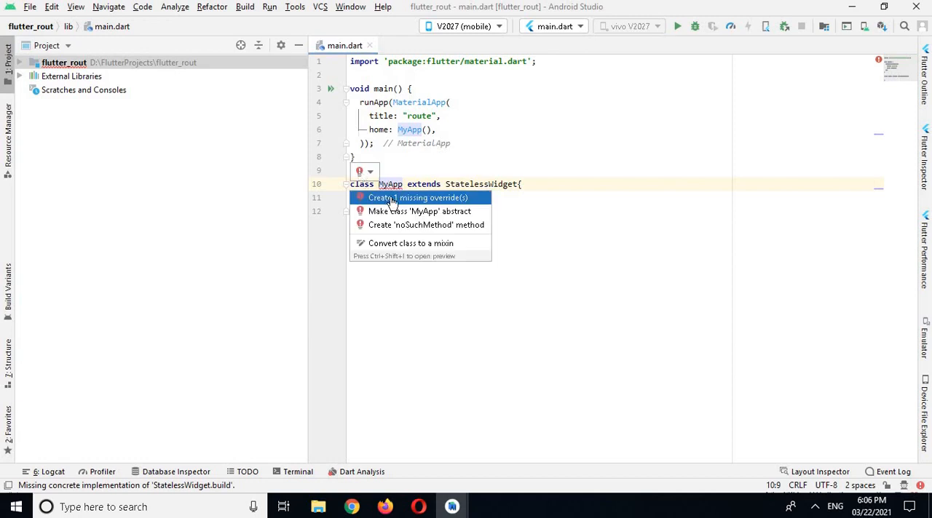
left_click(420, 198)
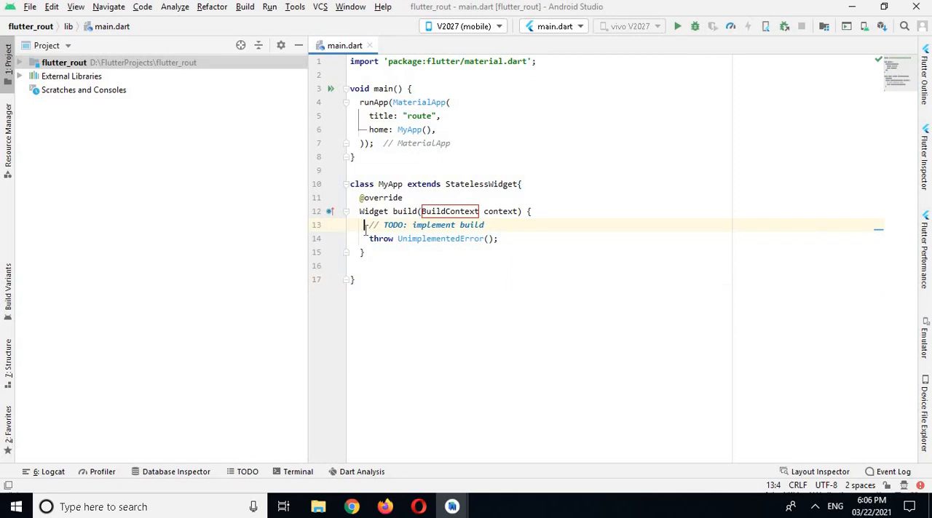
left_click_drag(364, 225, 498, 239)
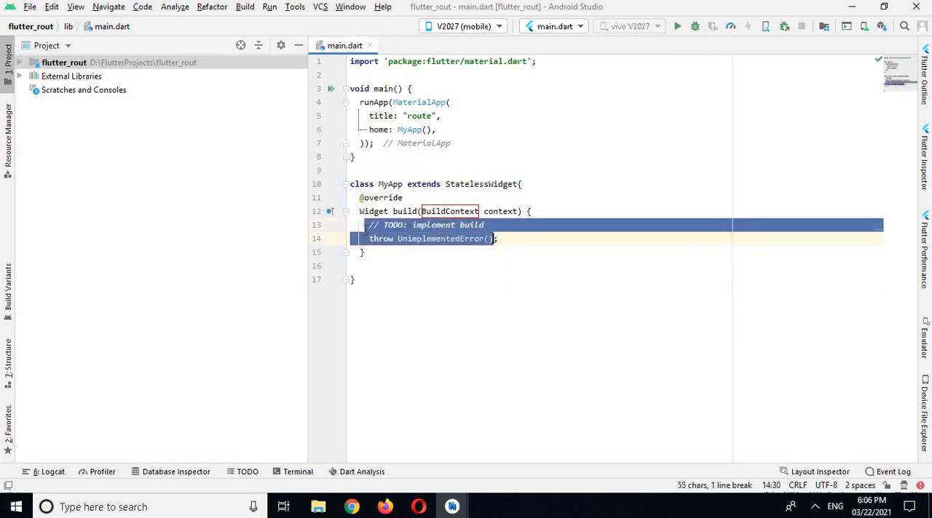
- Replace the placeholder body with return Scaffold();
key("Delete")
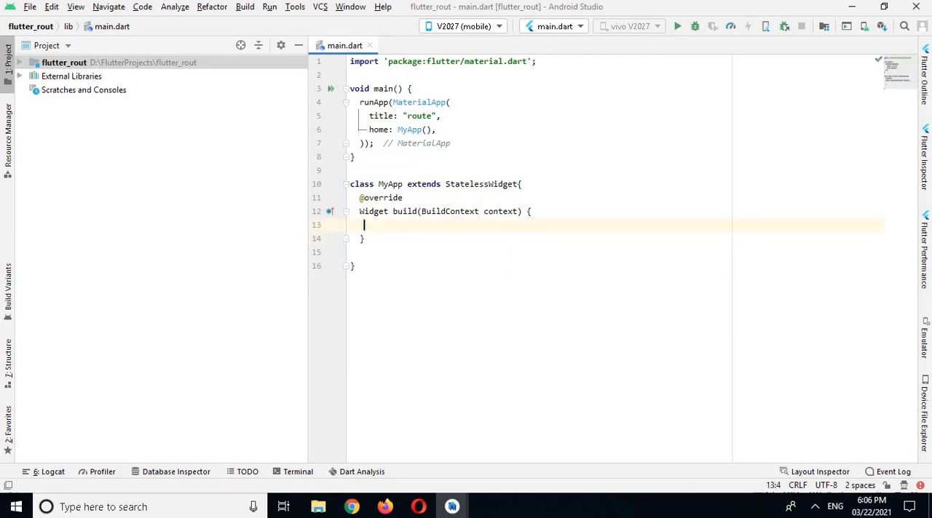
type("return")
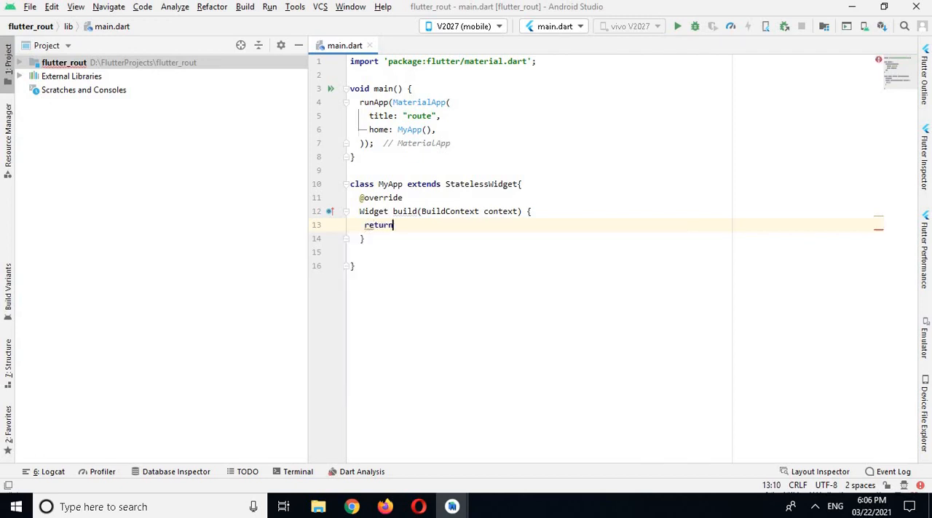
type("Scaffold(")
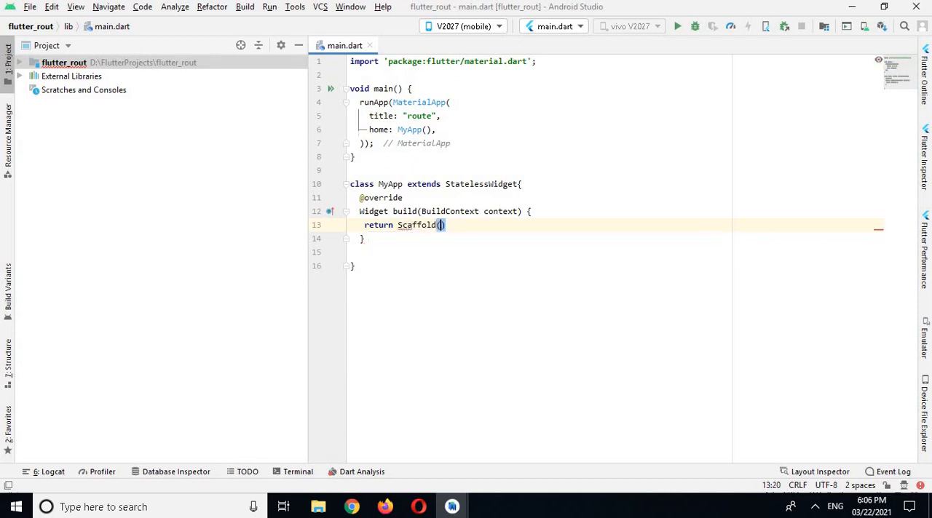
key("enter")
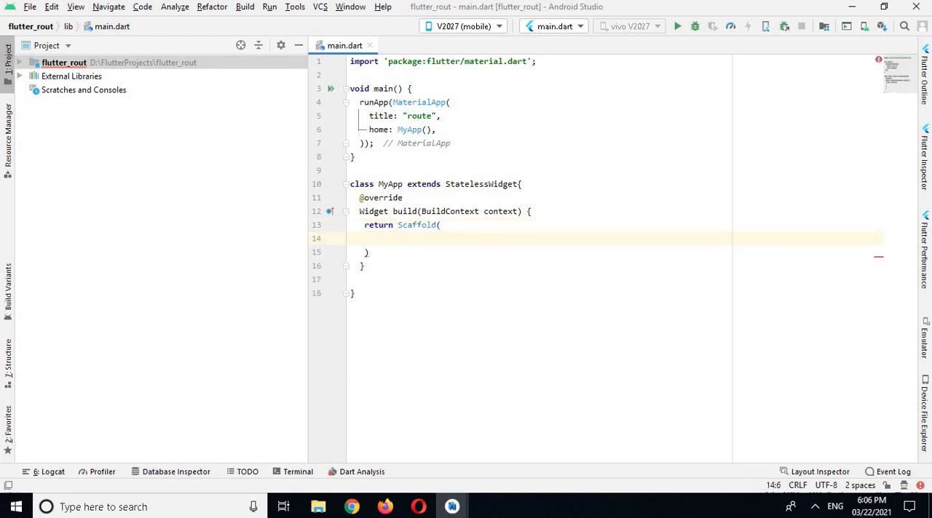
type(");")
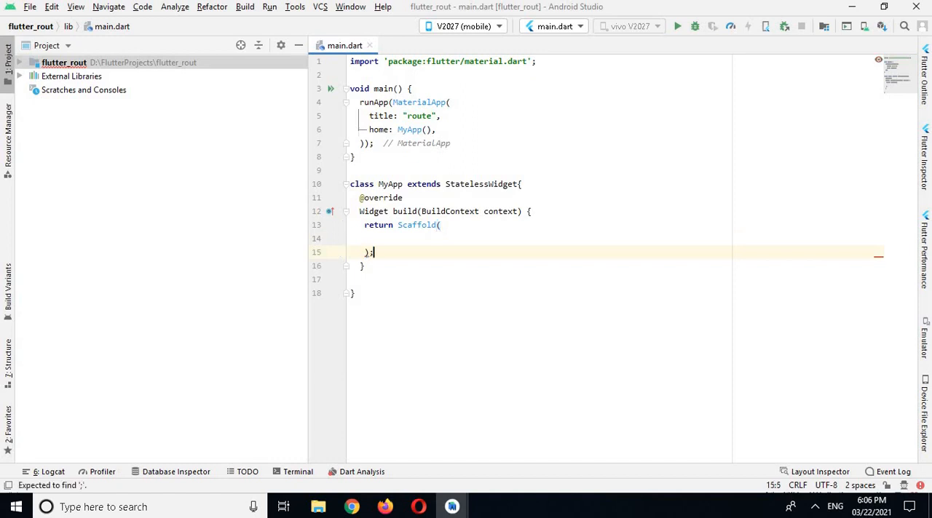
- Add appBar: AppBar(title: Text("First Screen")) to the Scaffold
type("a[]")
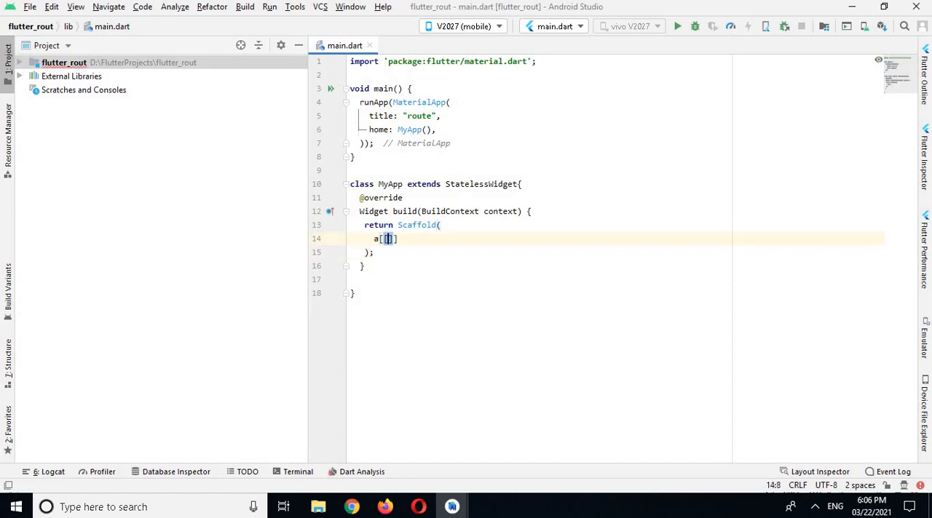
key("Backspace")
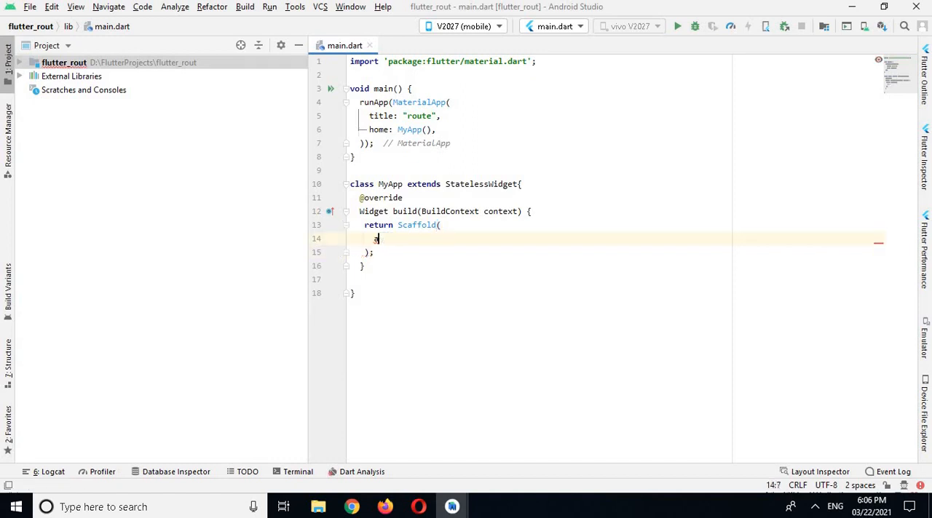
type("appBar: ,")
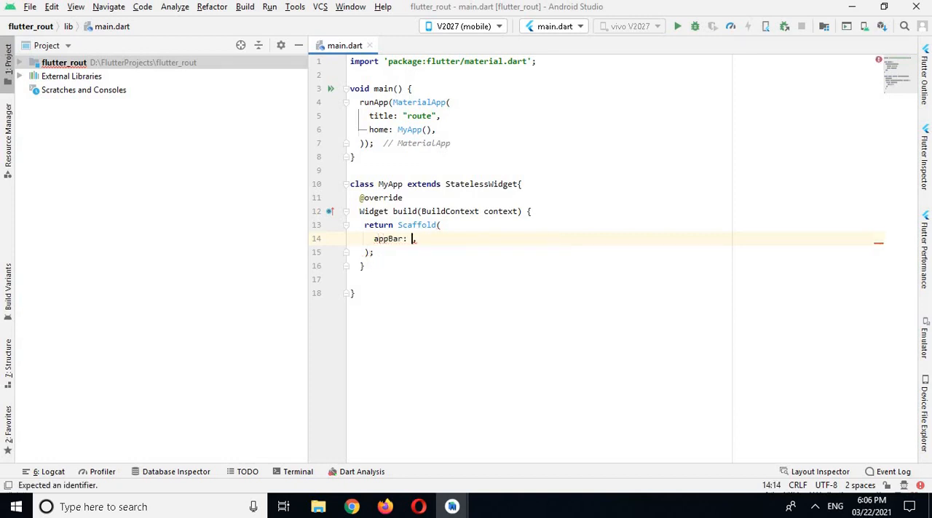
type("AppBar(")
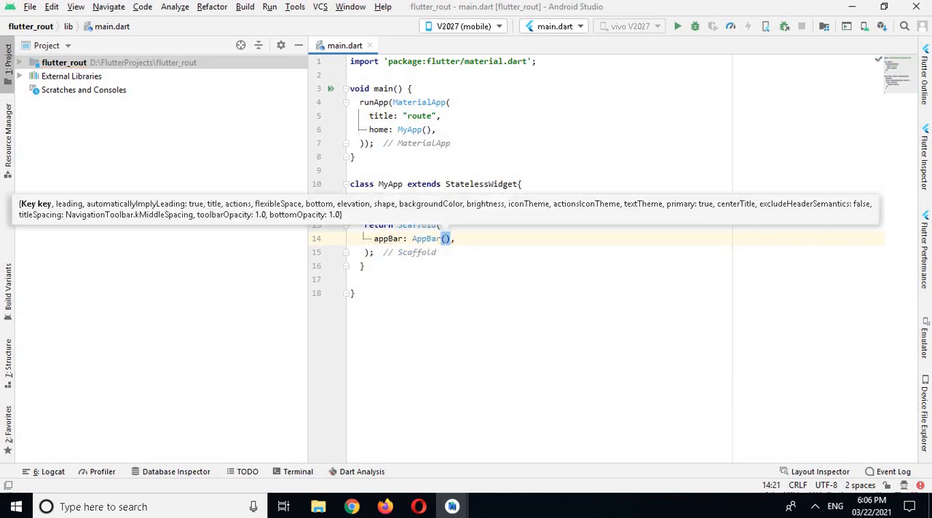
type("title: ,")
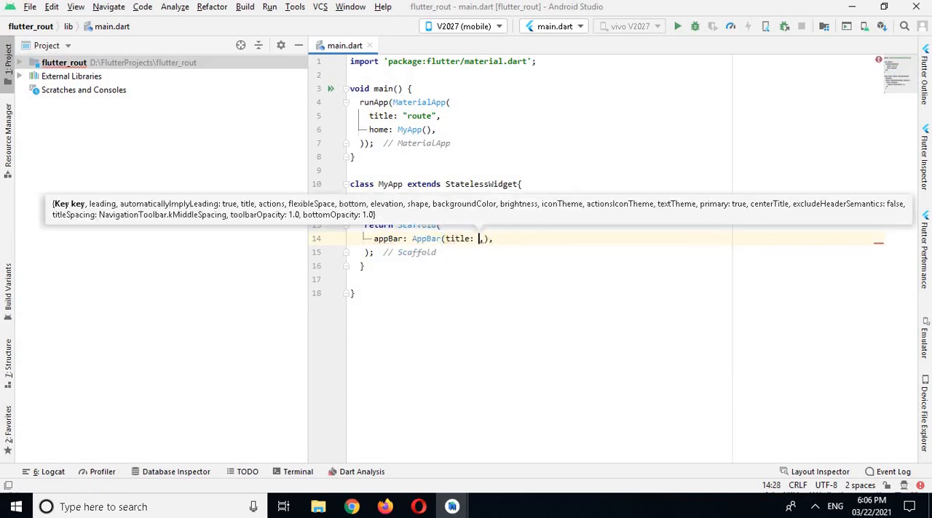
type("Text()")
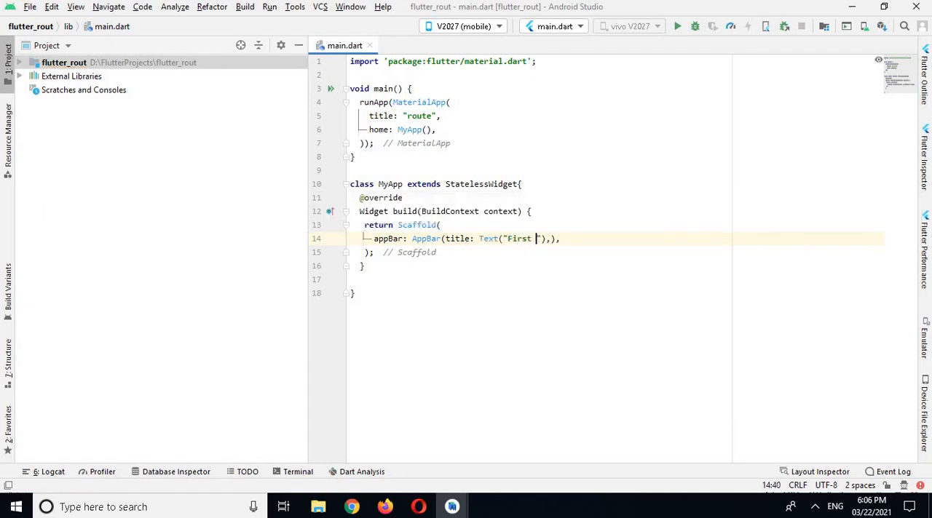
type("Screen")
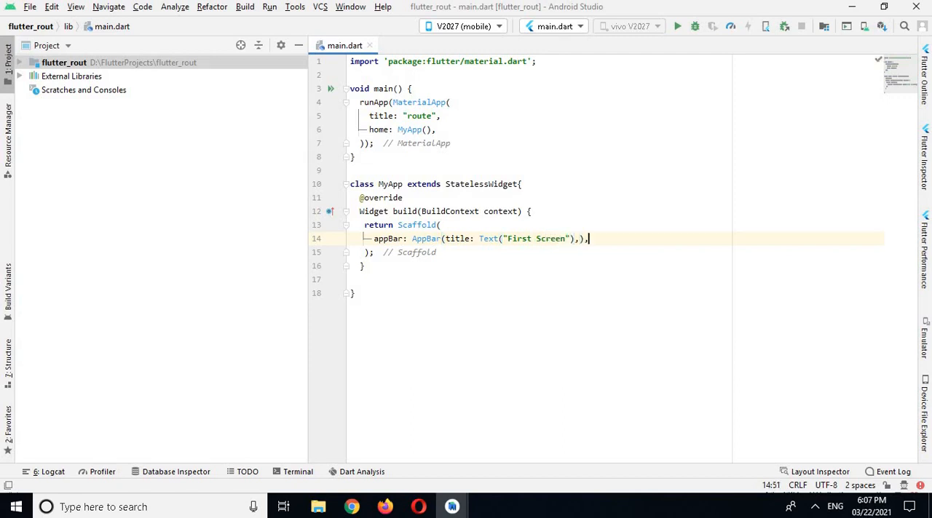
- Set the Scaffold body to a Center whose child is a RaisedButton
type("body: Center(")
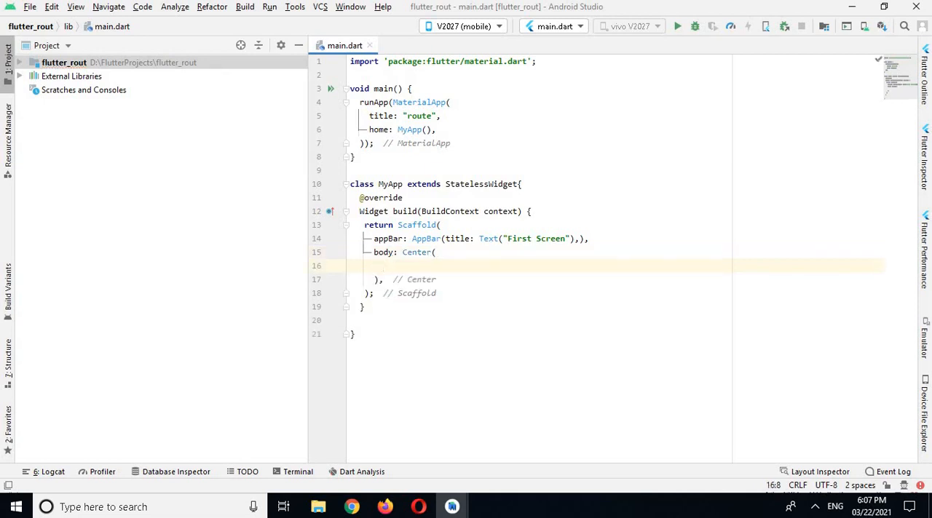
type("Re")
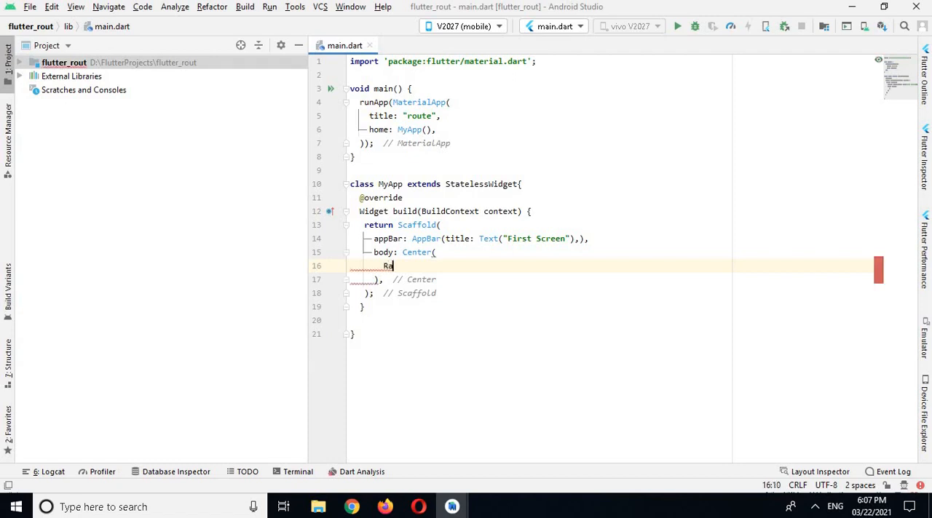
type("i")
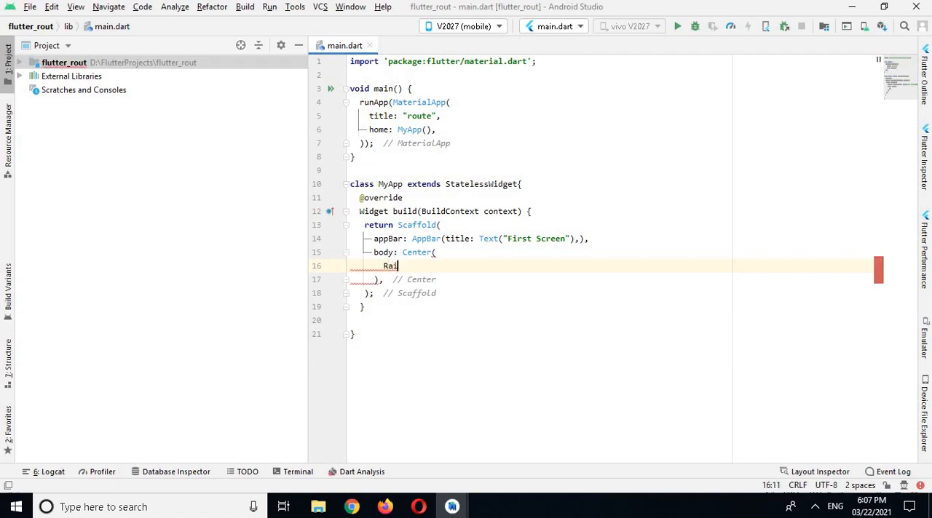
type("sed")
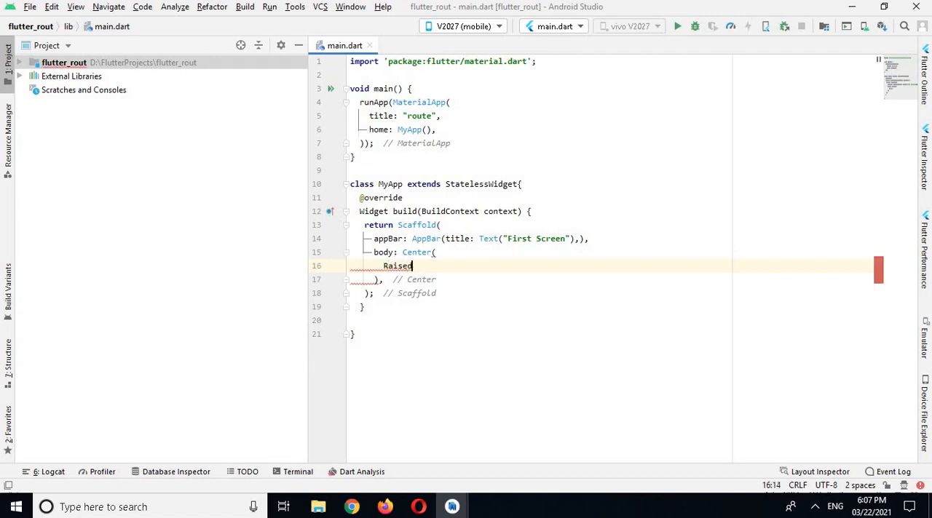
key("Backspace")
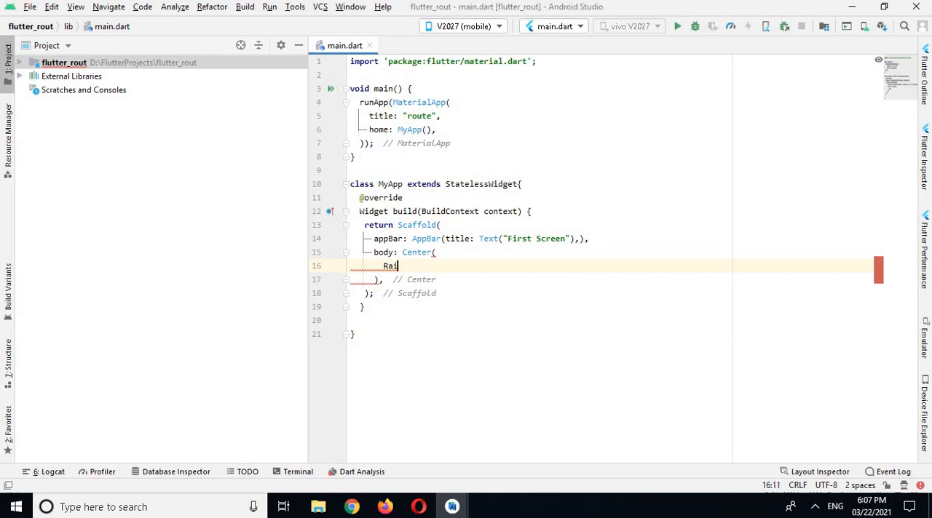
key("Backspace")
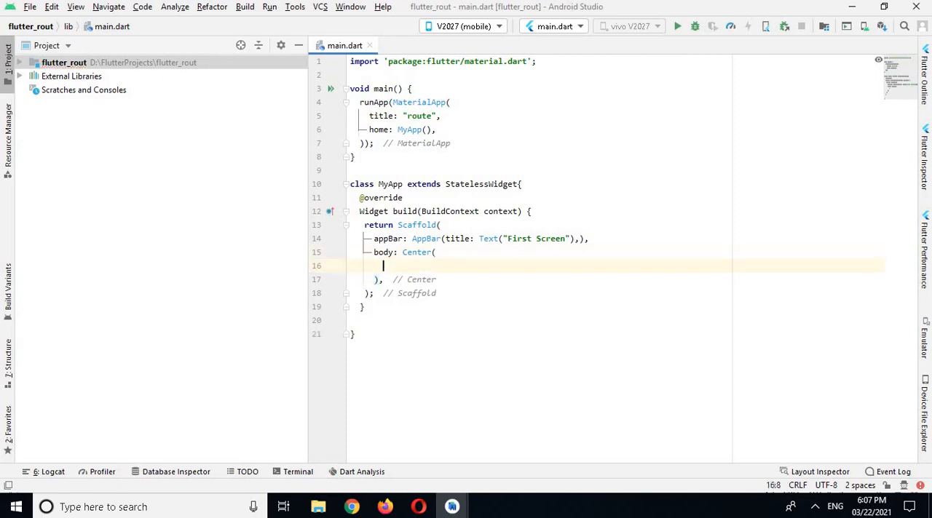
type("child: ,")
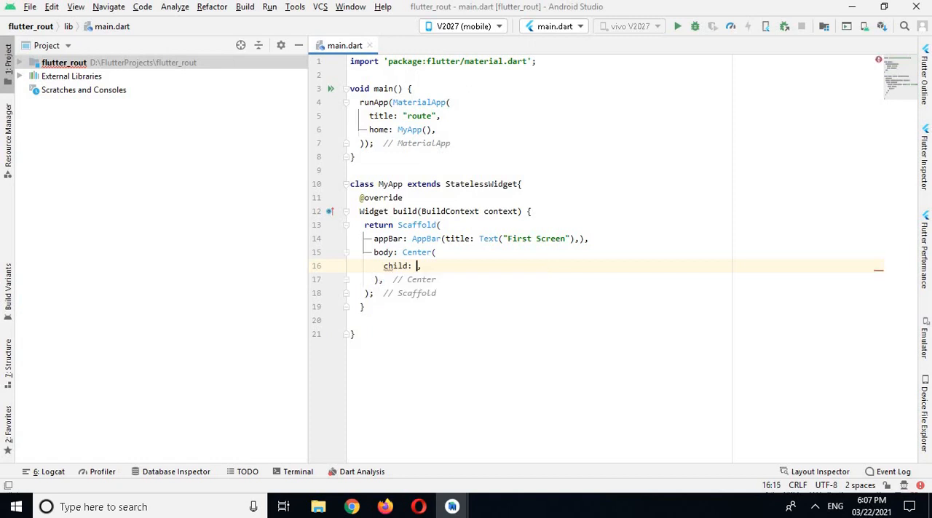
type("R")
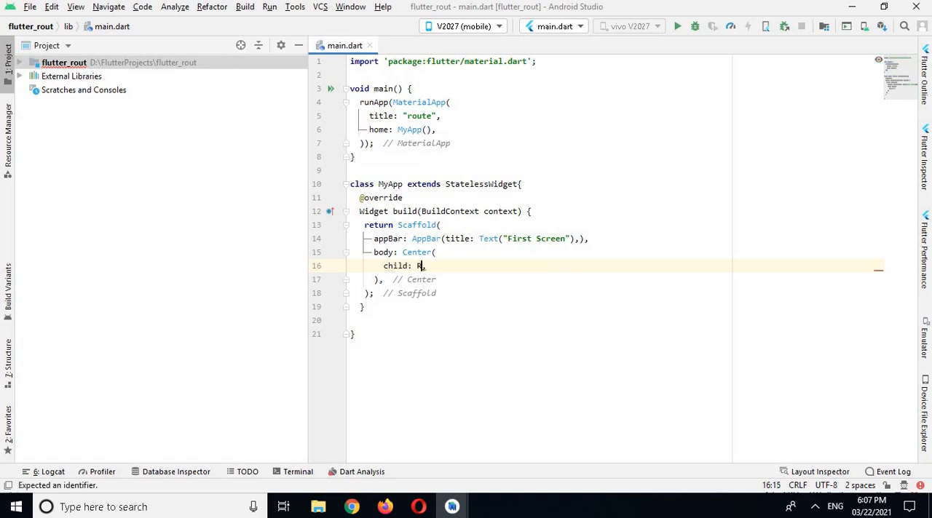
type("aisedButton(")
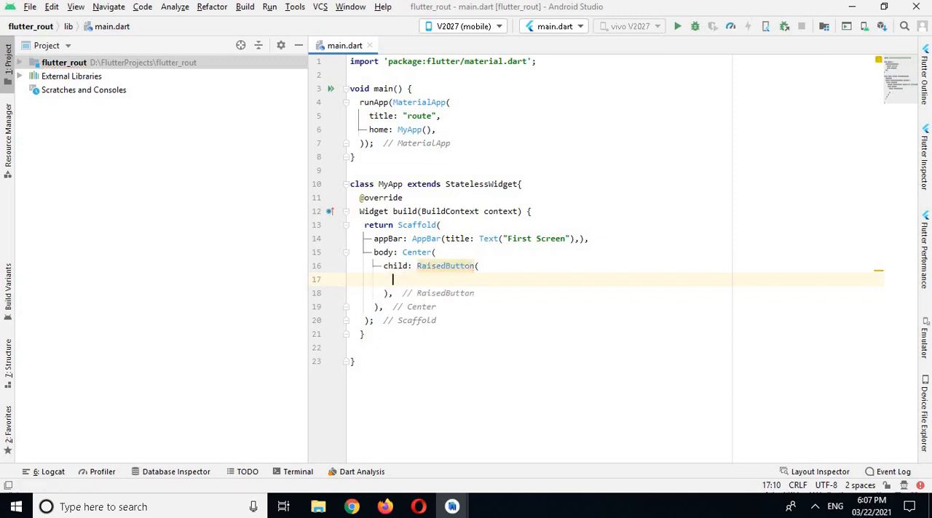
- Give the RaisedButton child Text("Go to Second Screen")
type("child:")
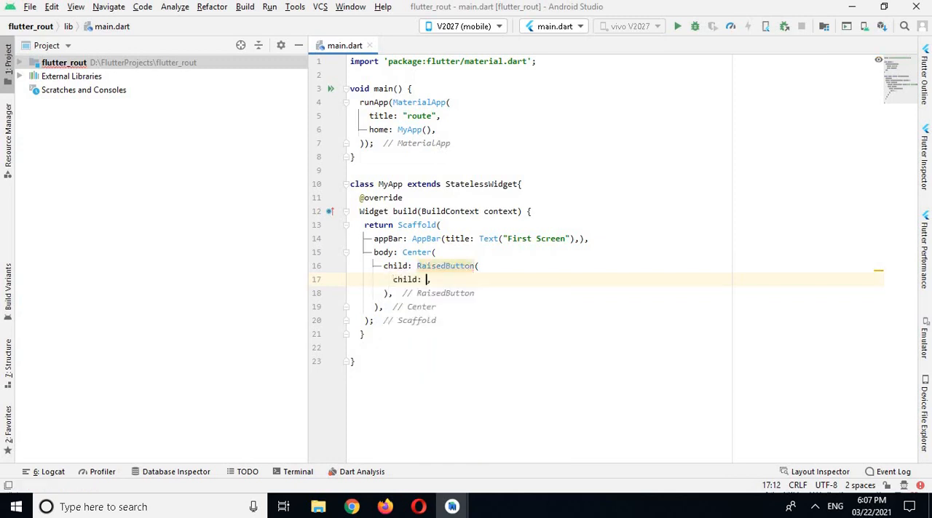
type("Text(")
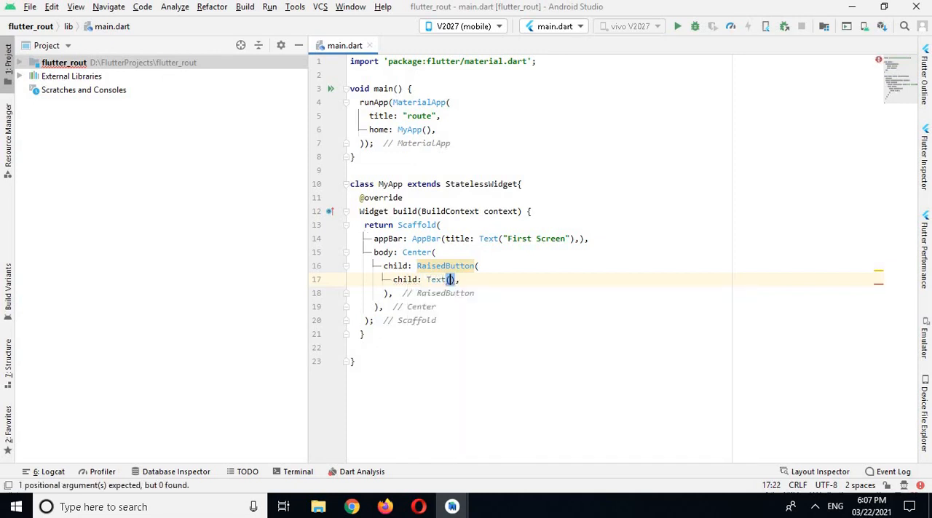
type("\"Go to")
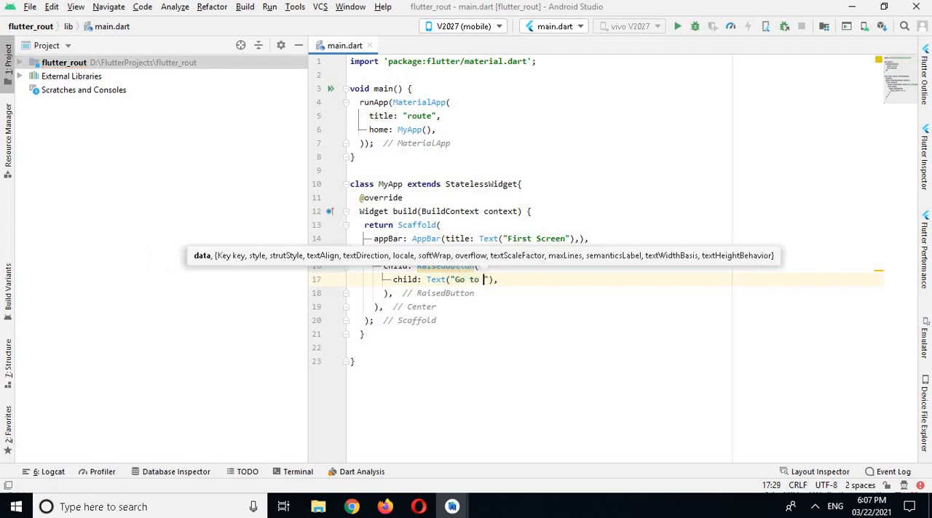
type("Second")
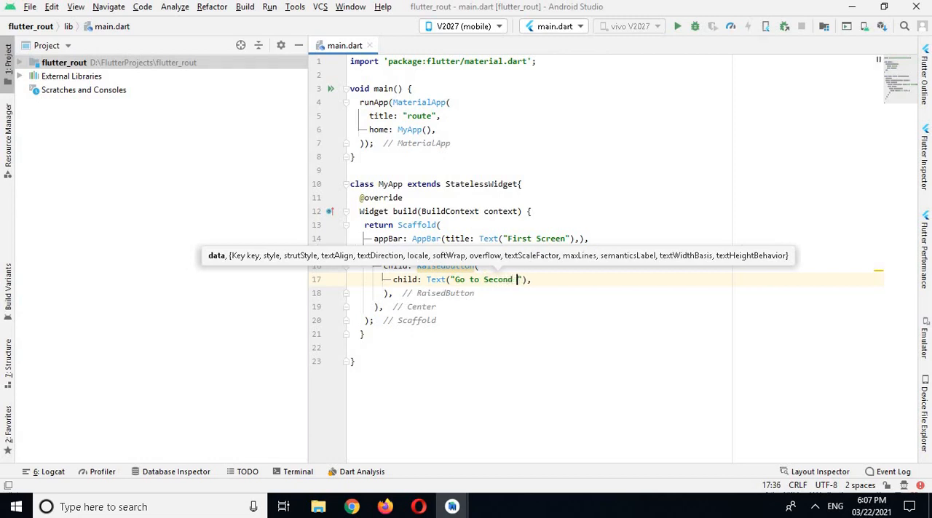
type("Screen")
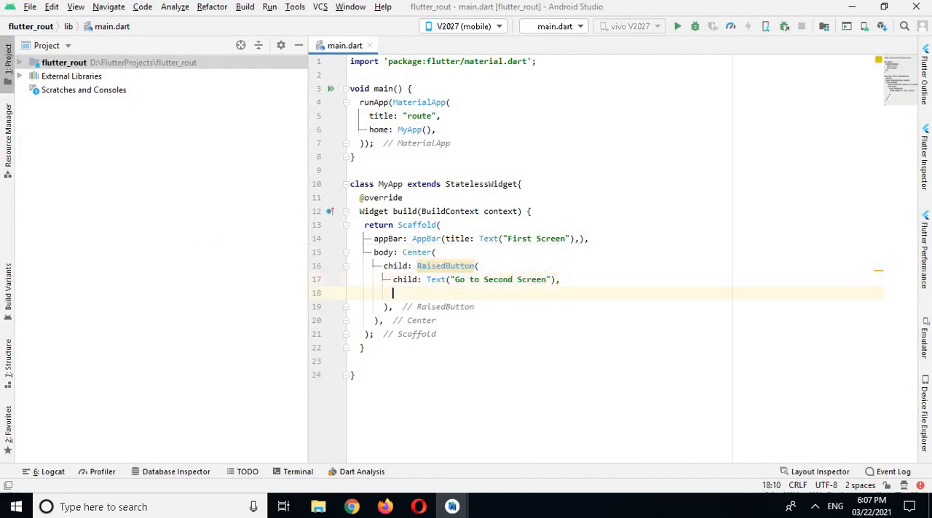
- Add color: Colors.blue and an empty onPressed: (){} callback to the RaisedButton
type("color:")
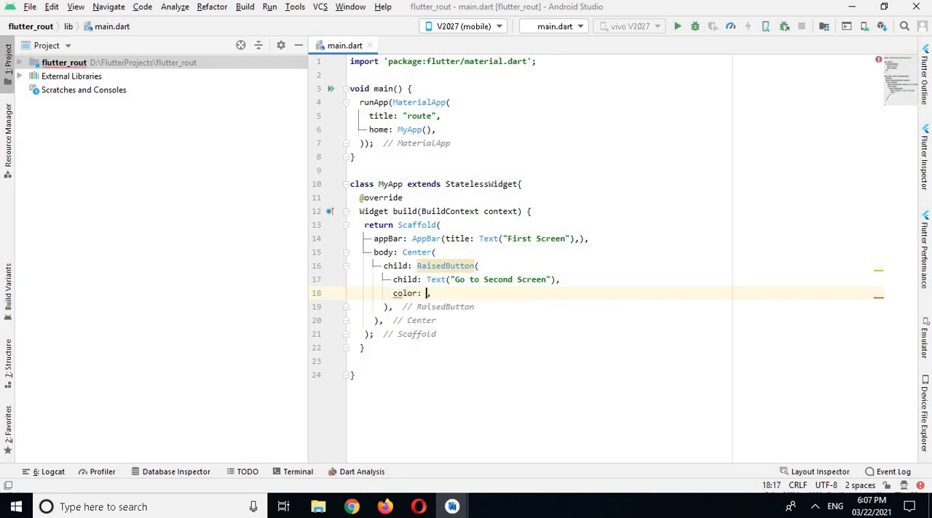
type("Colors")
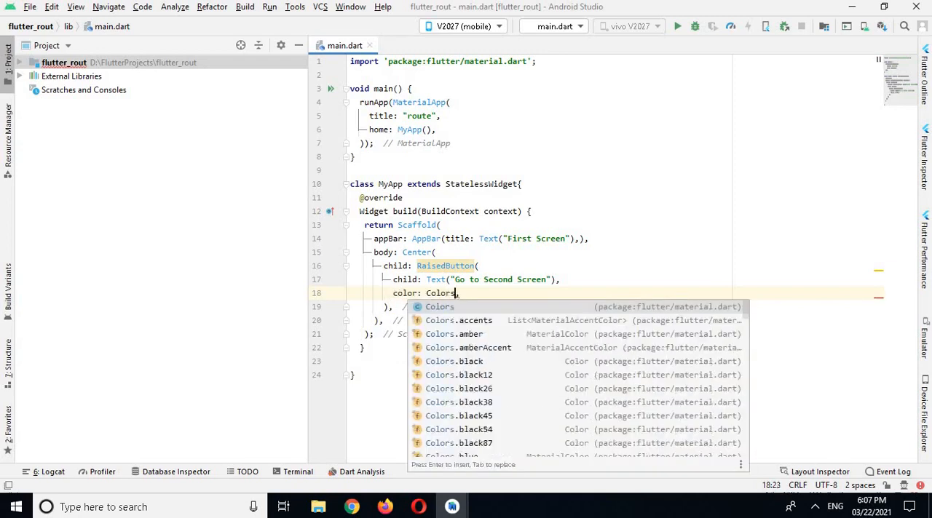
type(".blue")
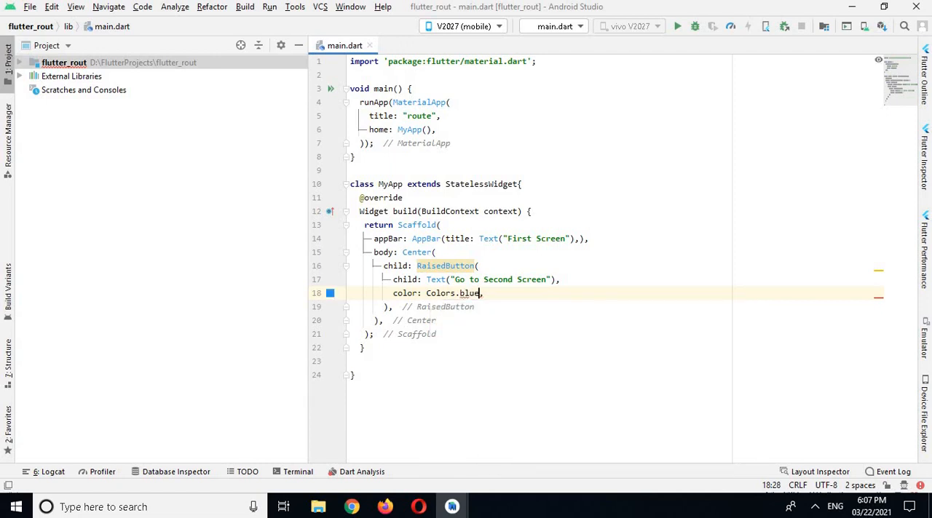
left_click(377, 320)
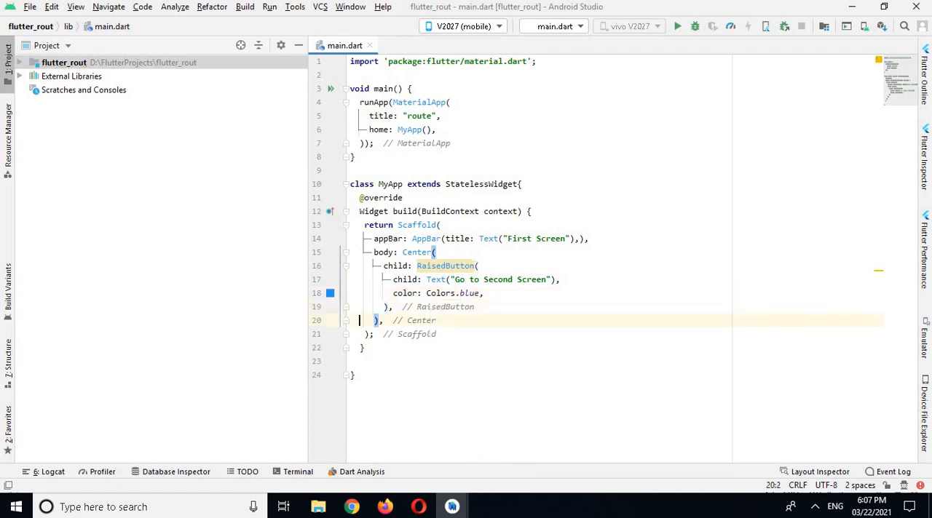
left_click(497, 293)
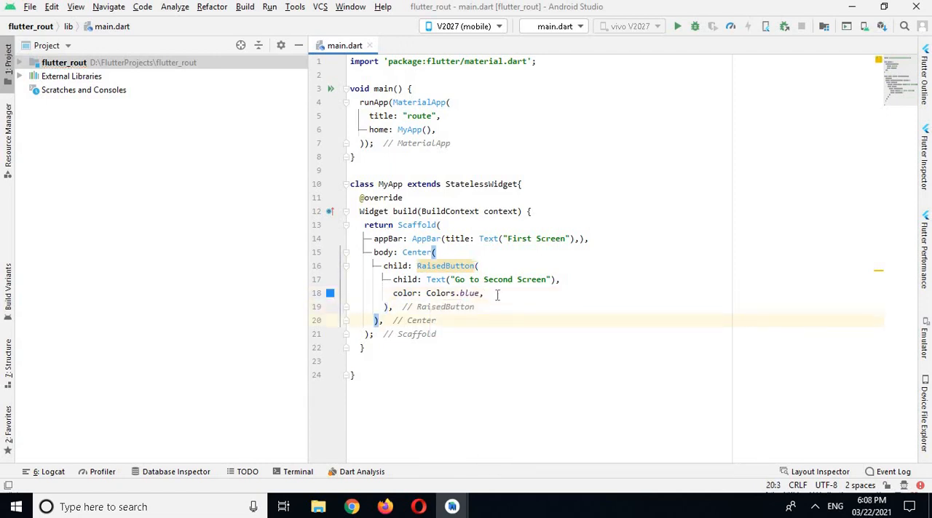
type("onPressed: (),")
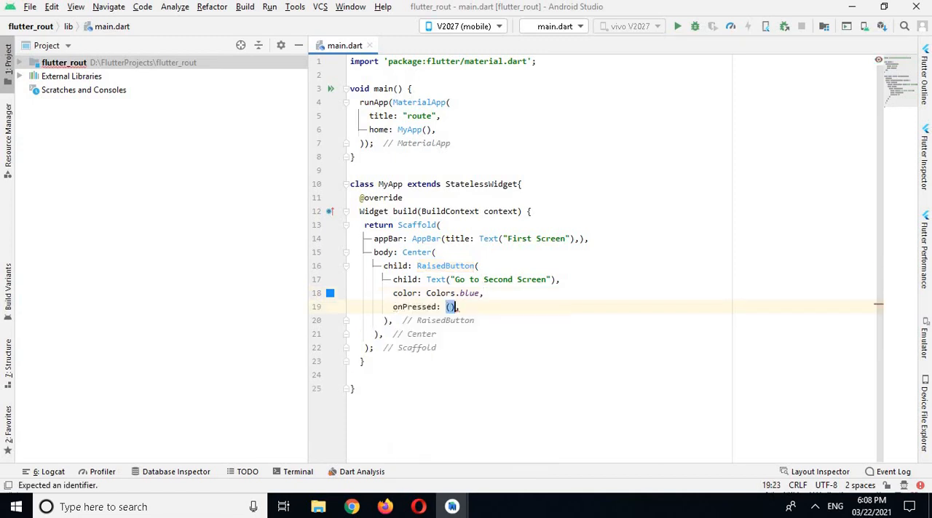
type("{")
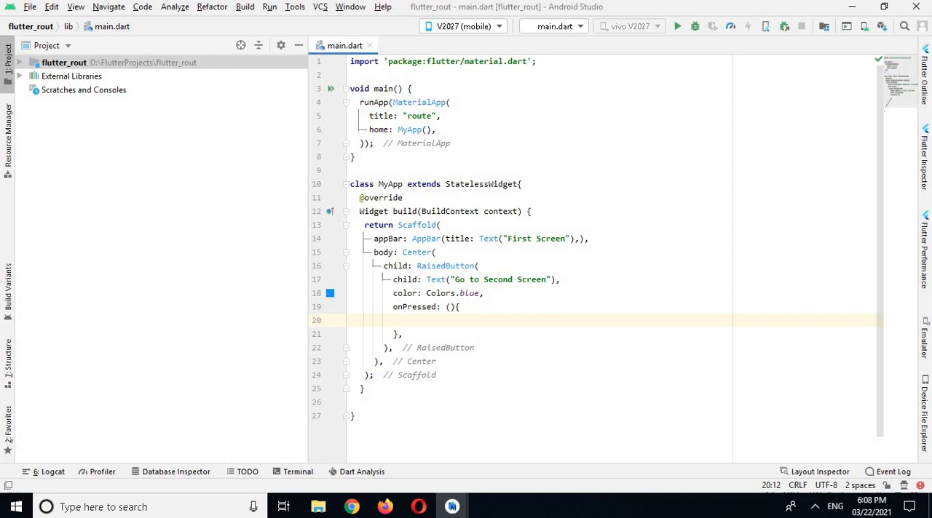
mouse_move(22, 67)
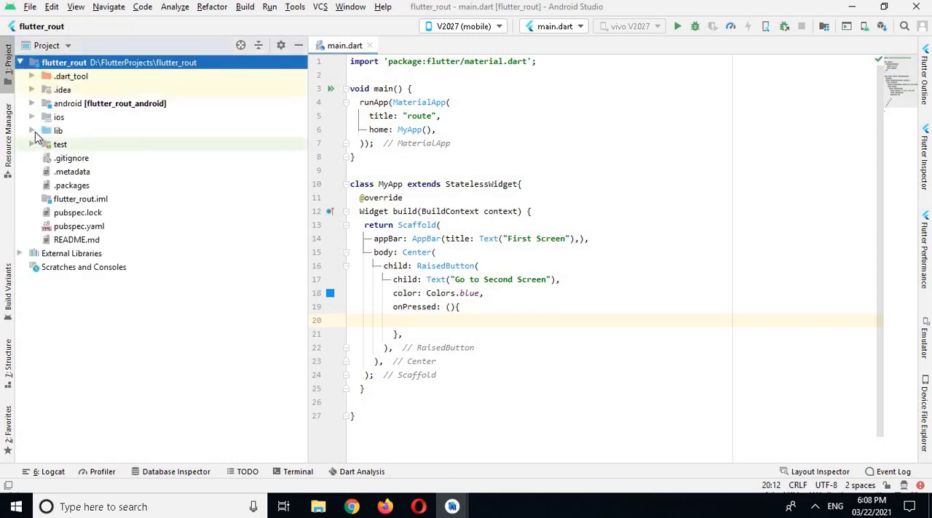
- Create a new Dart file named SecondScreen in the lib folder
left_click(58, 130)
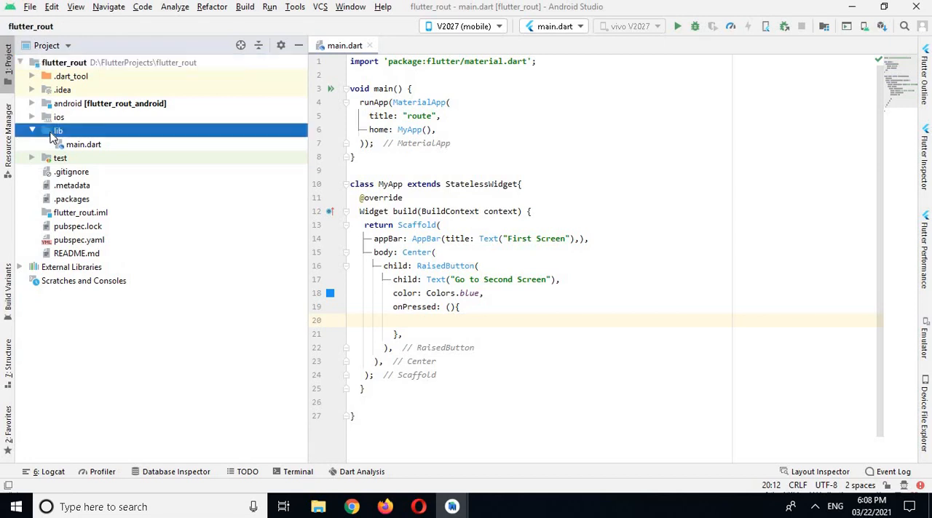
right_click(58, 130)
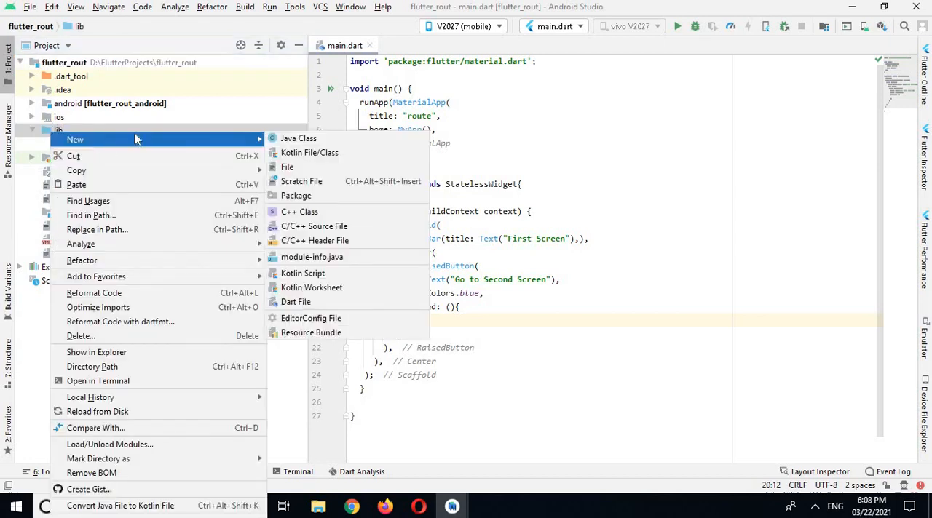
mouse_move(311, 287)
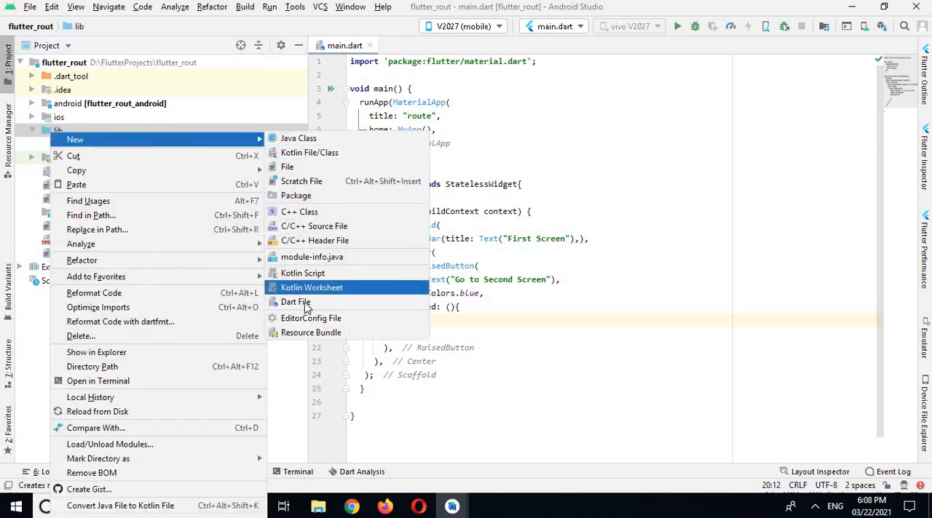
left_click(295, 301)
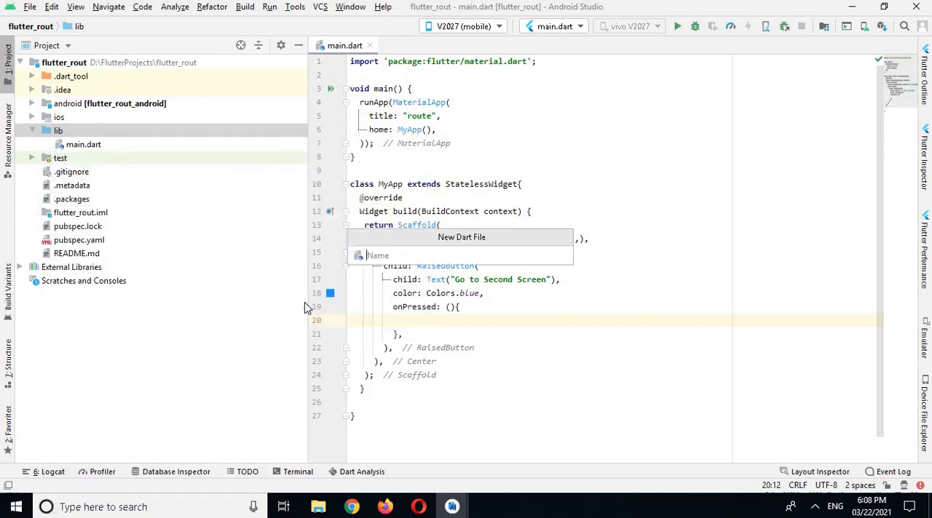
type("Sec")
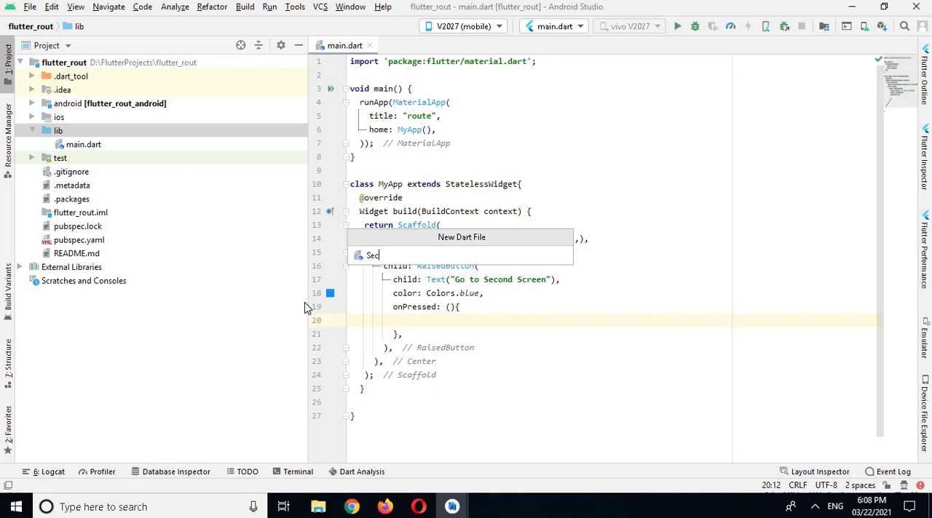
type("ondSc")
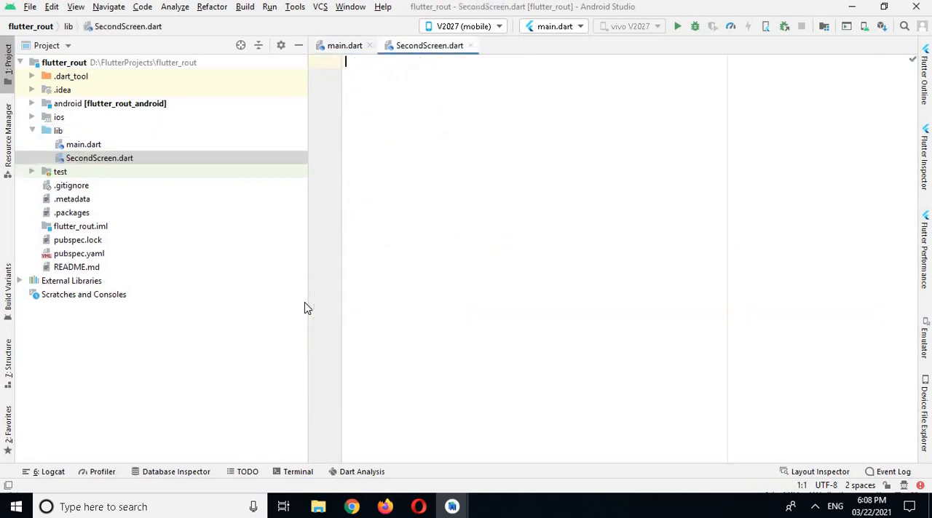
- Type class SecondScreen extends StatelessWidget and quick-fix to create its build override
type("class")
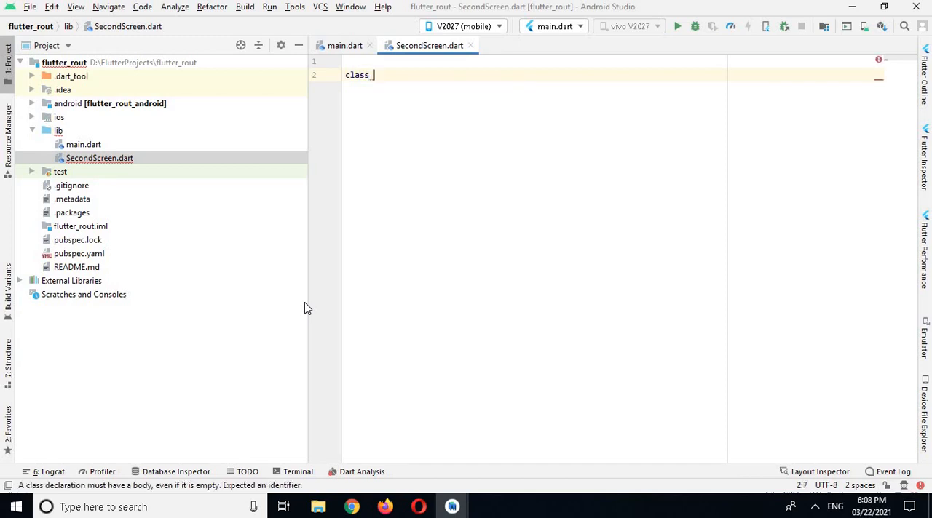
type("Sec")
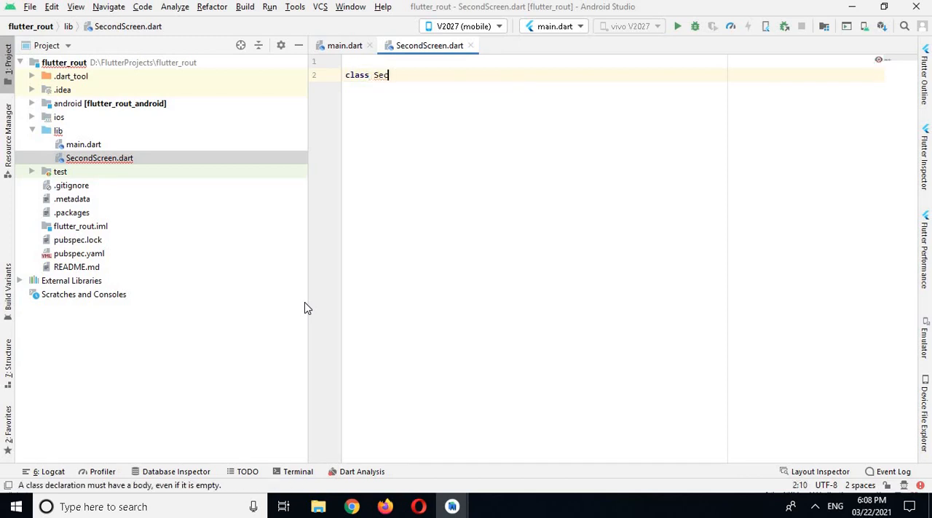
type("ondScreen extends S")
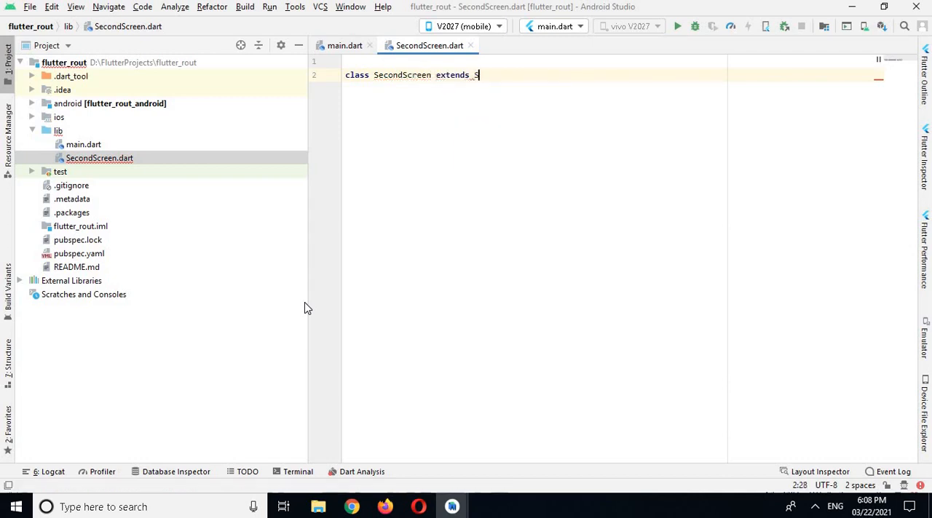
type("tat")
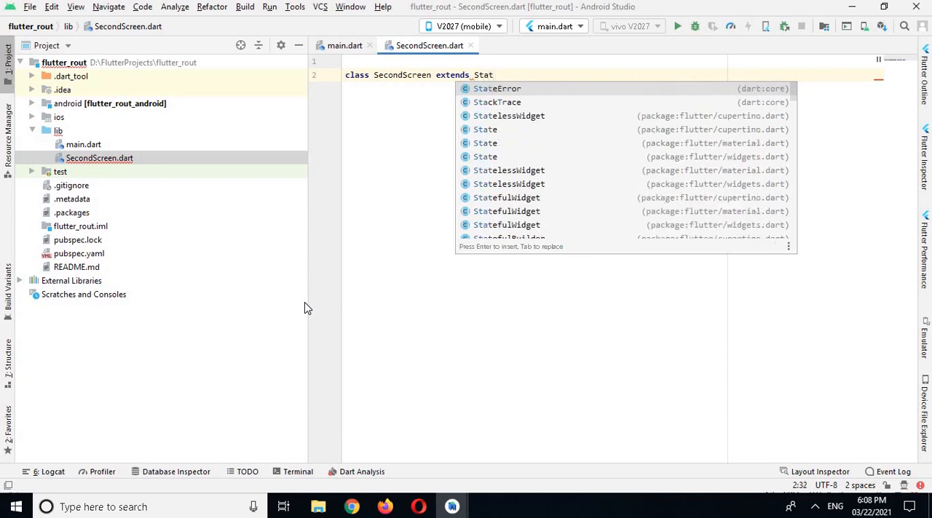
key("Down")
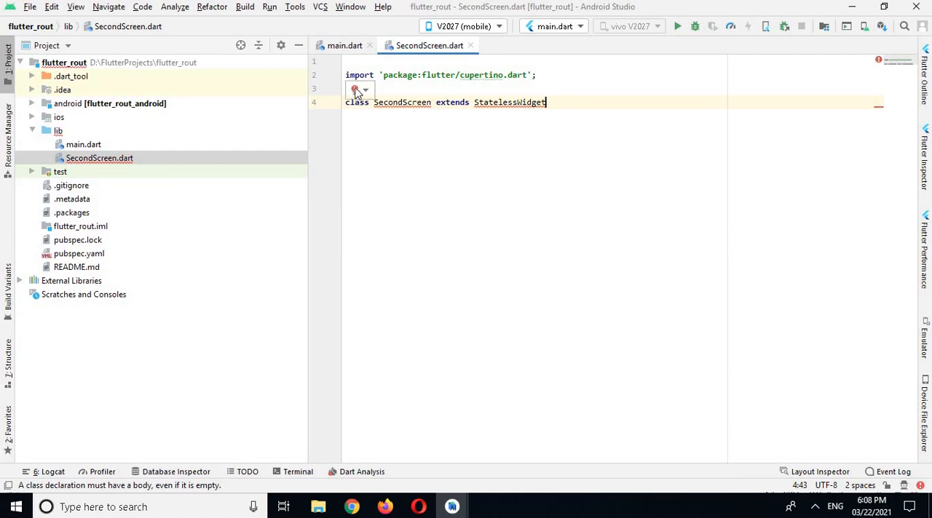
left_click(359, 89)
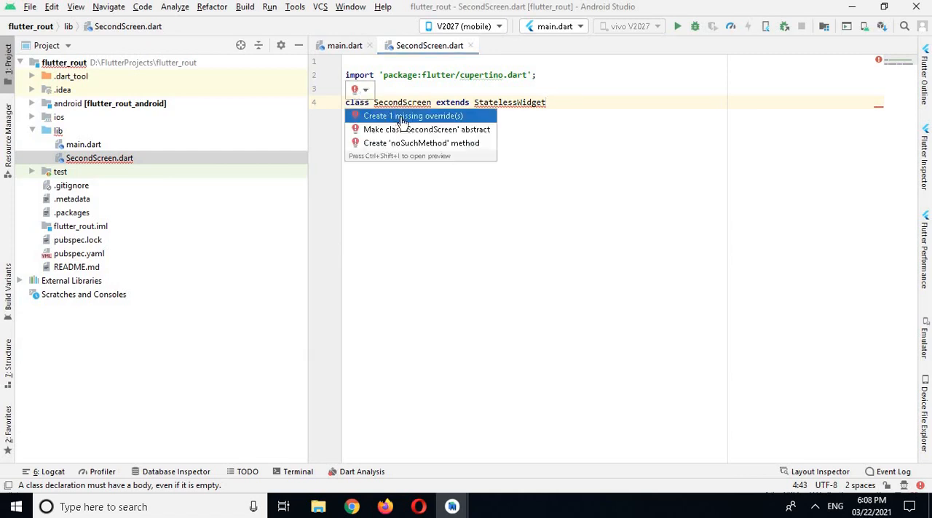
left_click(413, 116)
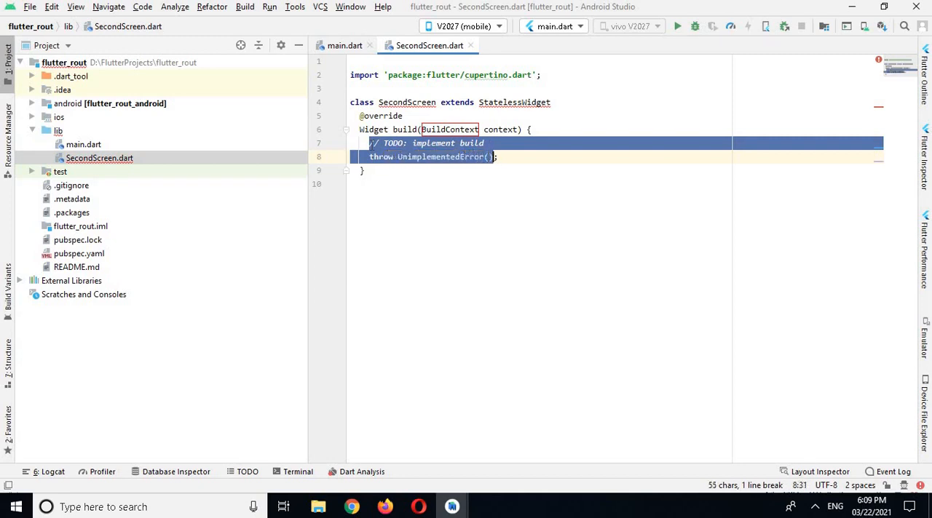
- Delete the TODO and throw lines from SecondScreen's build, leaving balanced empty braces
key("Delete")
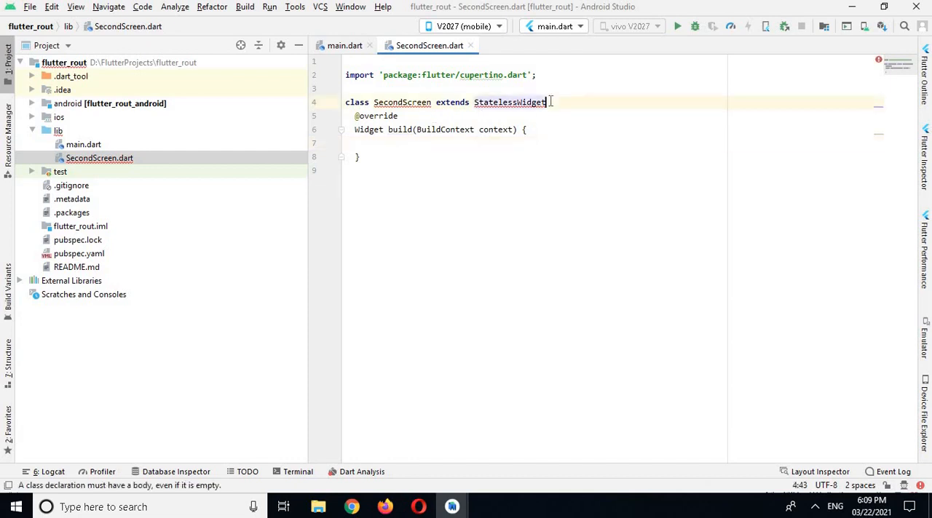
type("{")
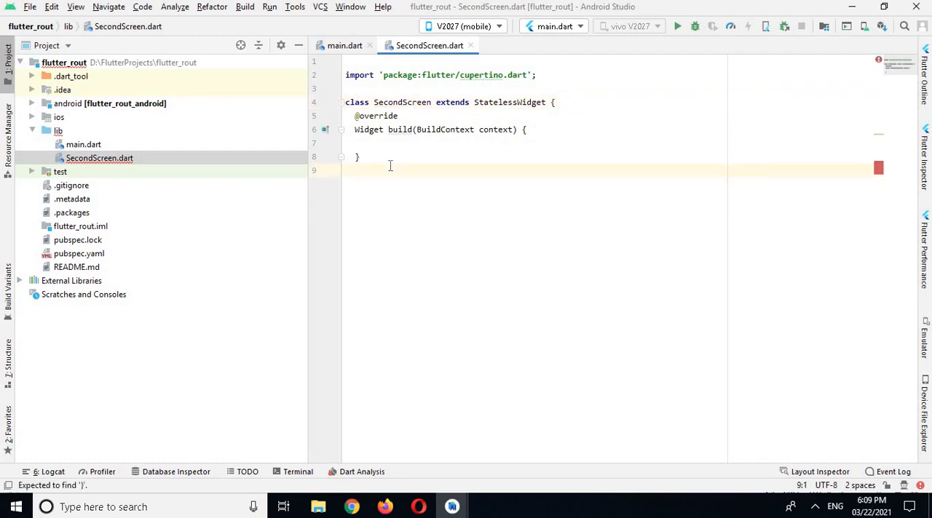
type("}")
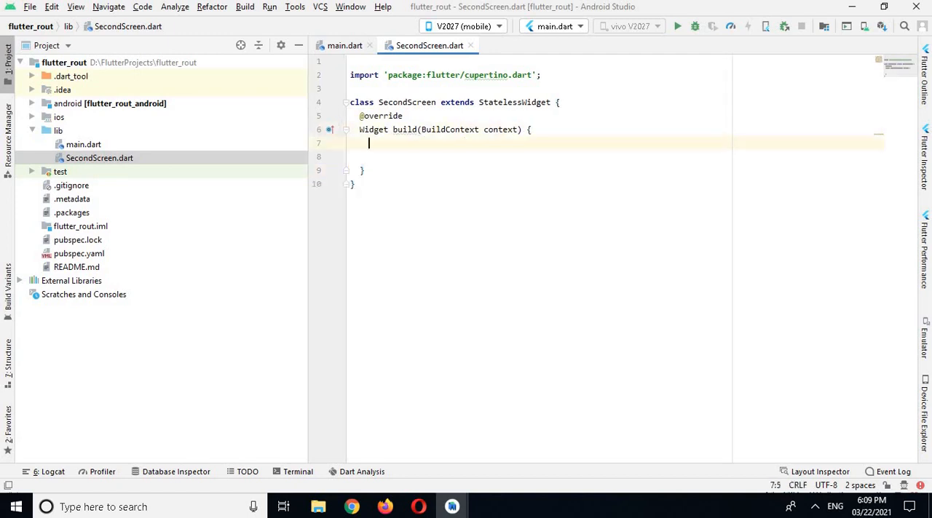
- Make SecondScreen's build return a MaterialApp titled "route"
type("return")
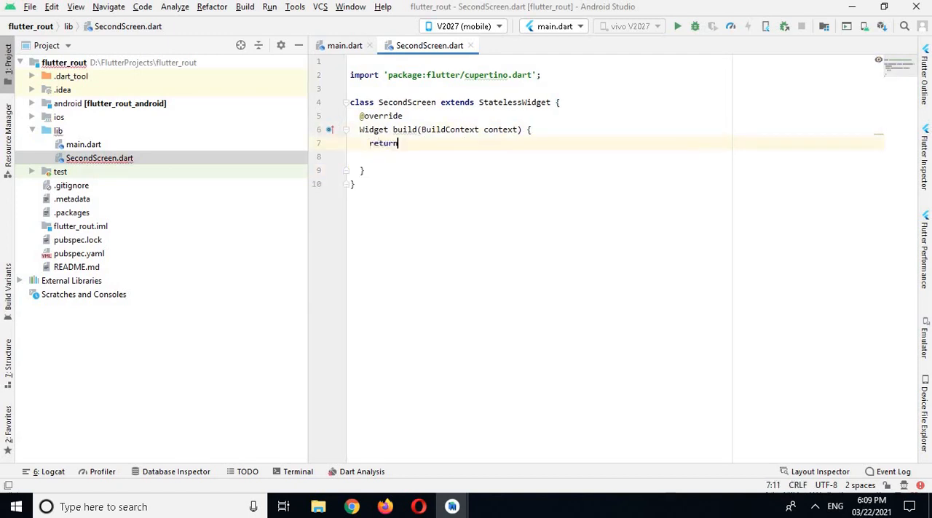
type("MaterialApp(")
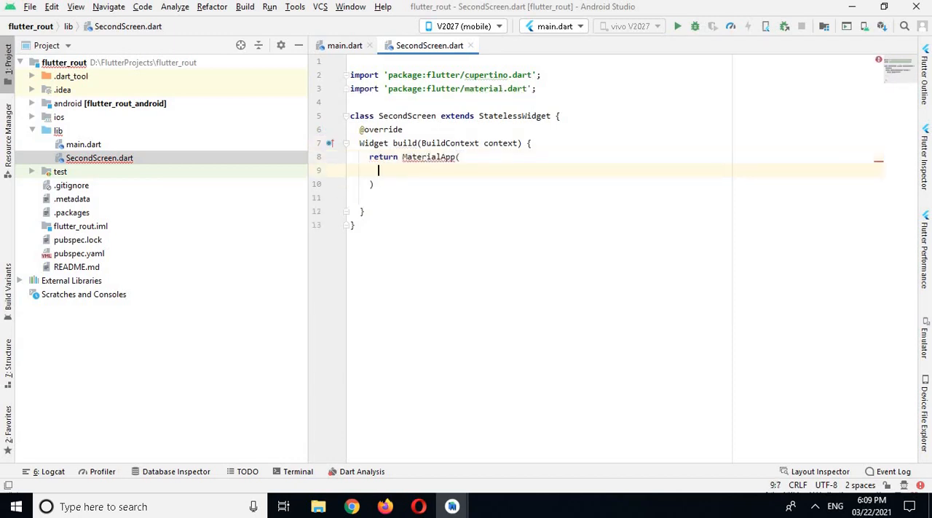
type("title: '',")
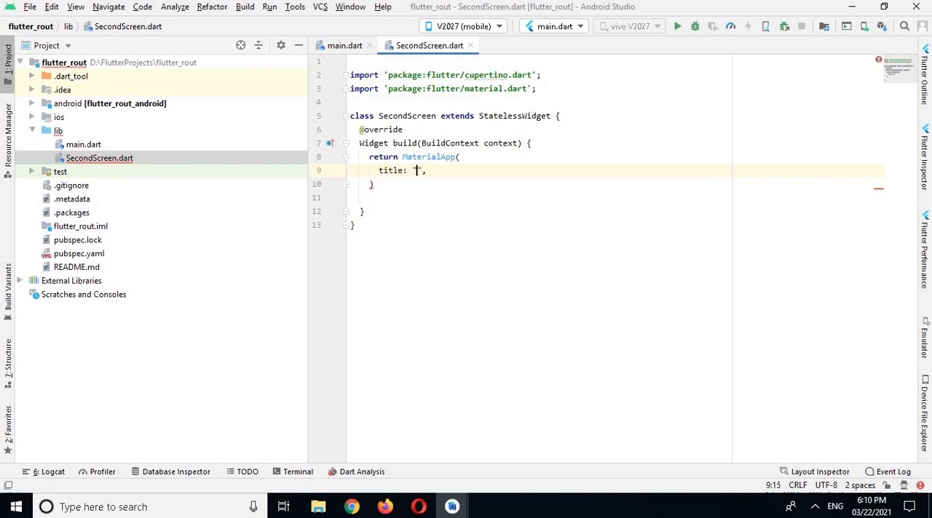
type("route")
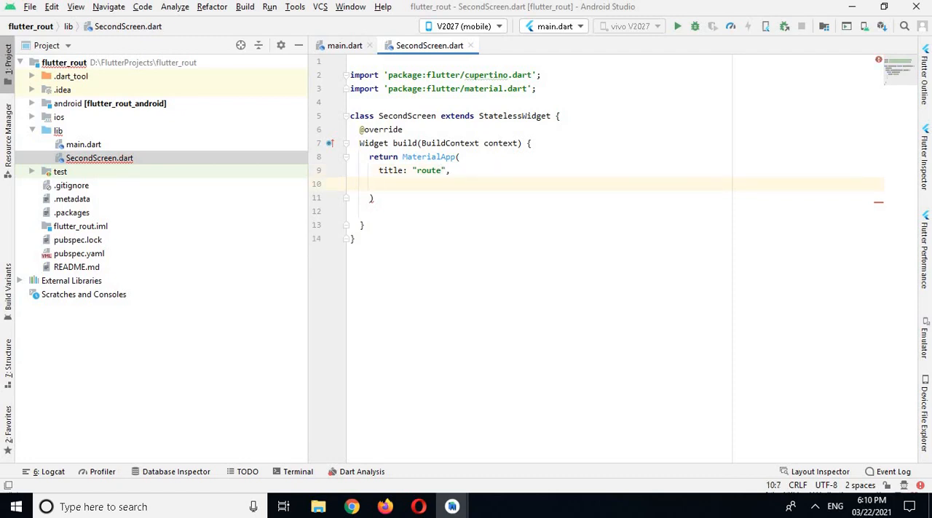
- Set its home to a Scaffold with an AppBar titled "Second Screen", importing material.dart
type("home: ,")
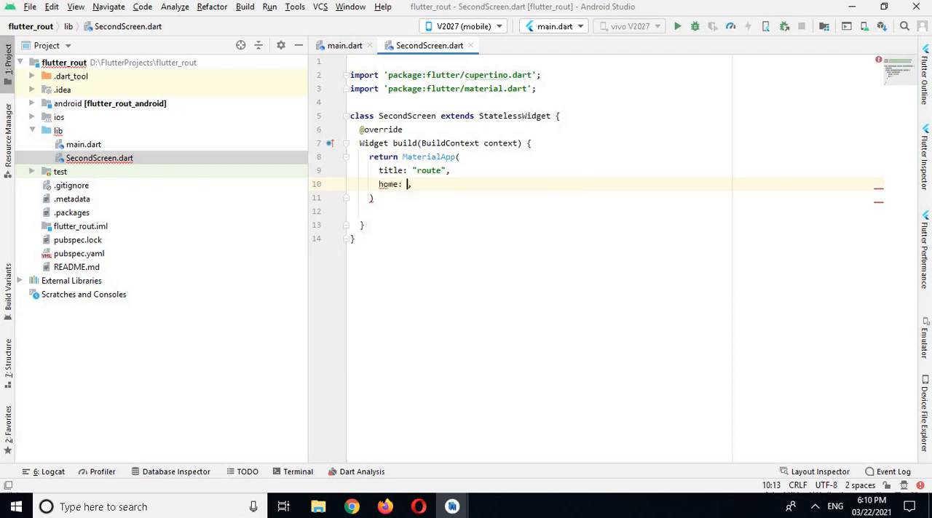
type("Scaffold(")
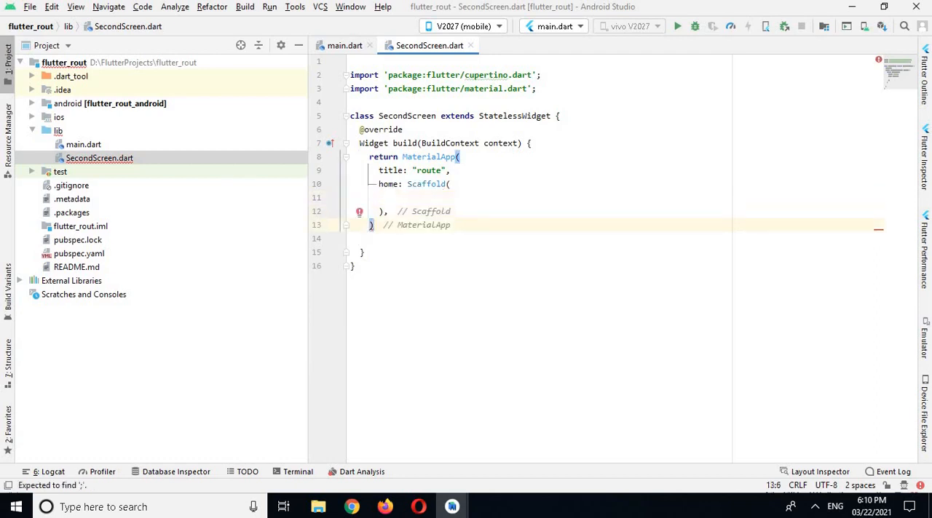
type(";")
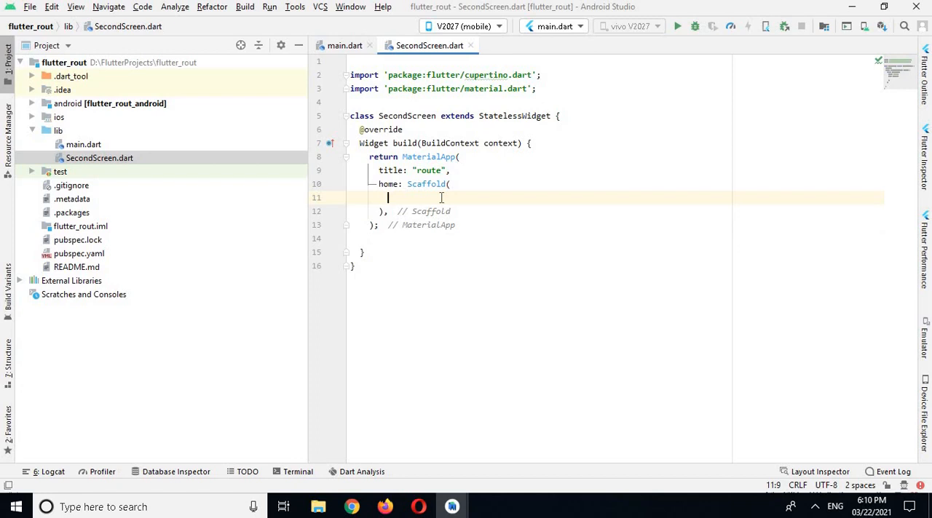
type("appBar: ,")
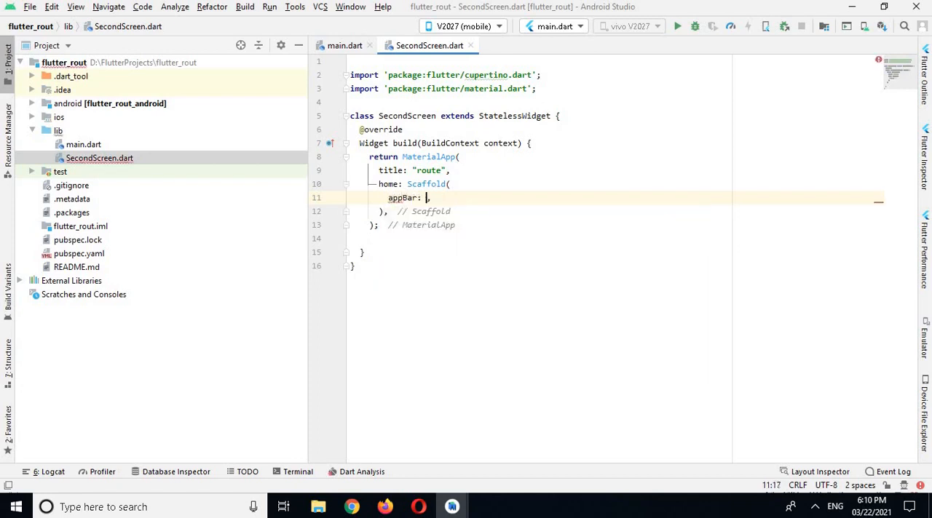
type("AppBar(")
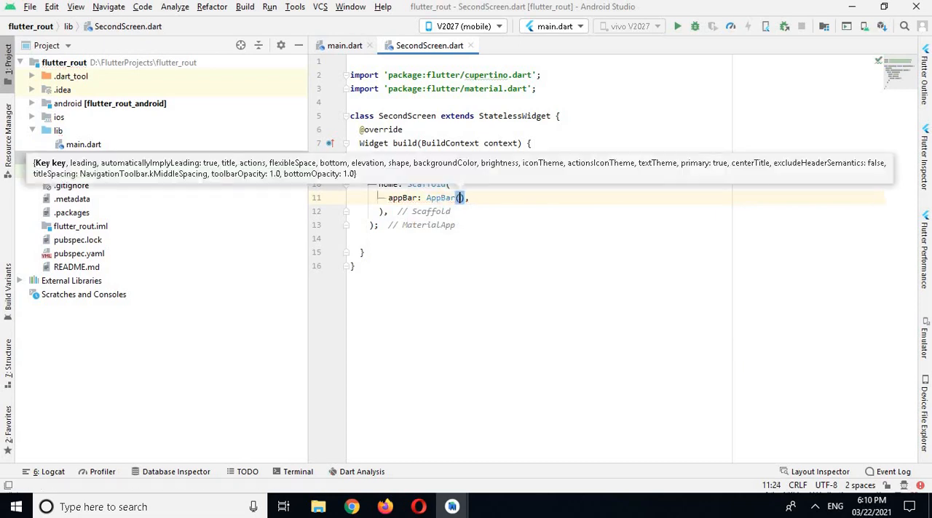
type("title: Text(")
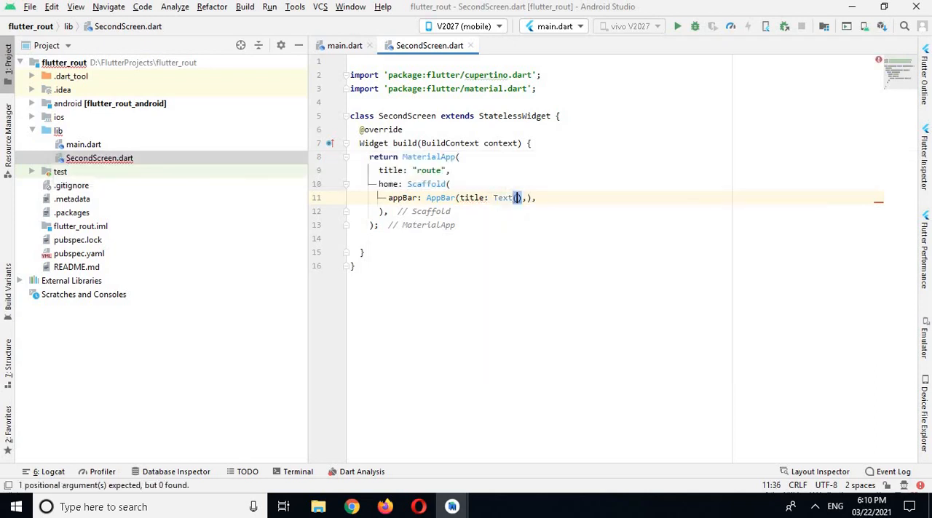
type("\"")
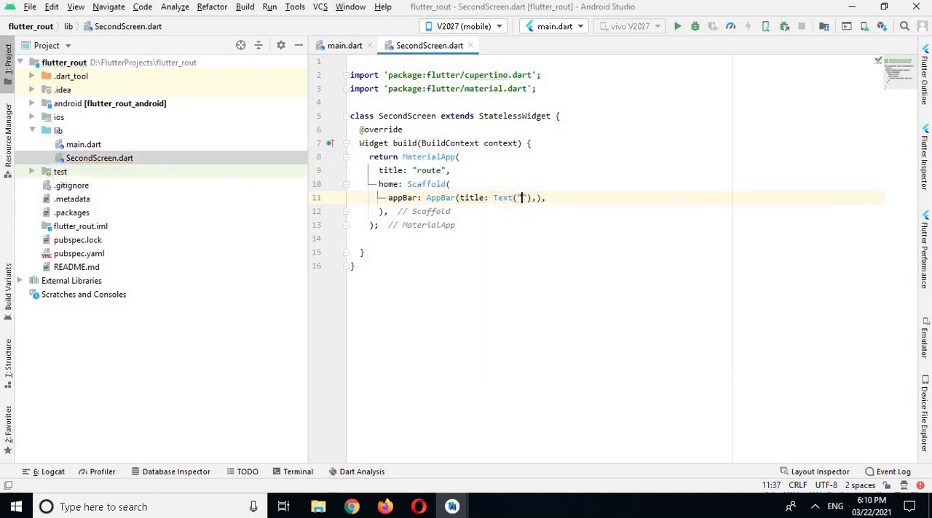
type("s")
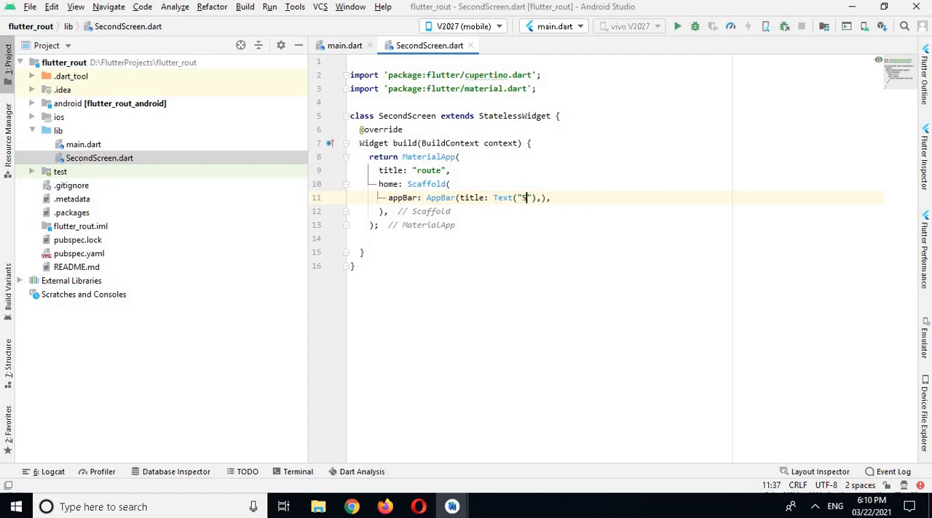
type("econd Screen")
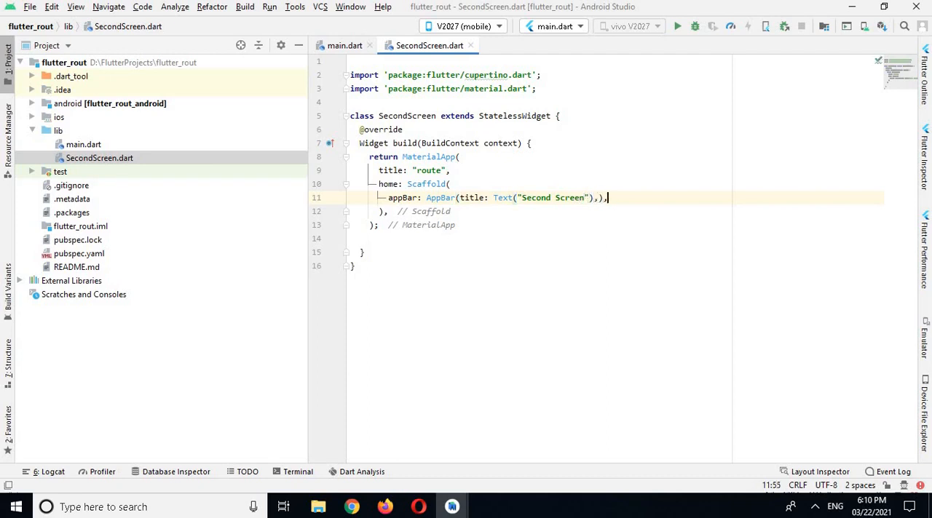
type("body: Cen")
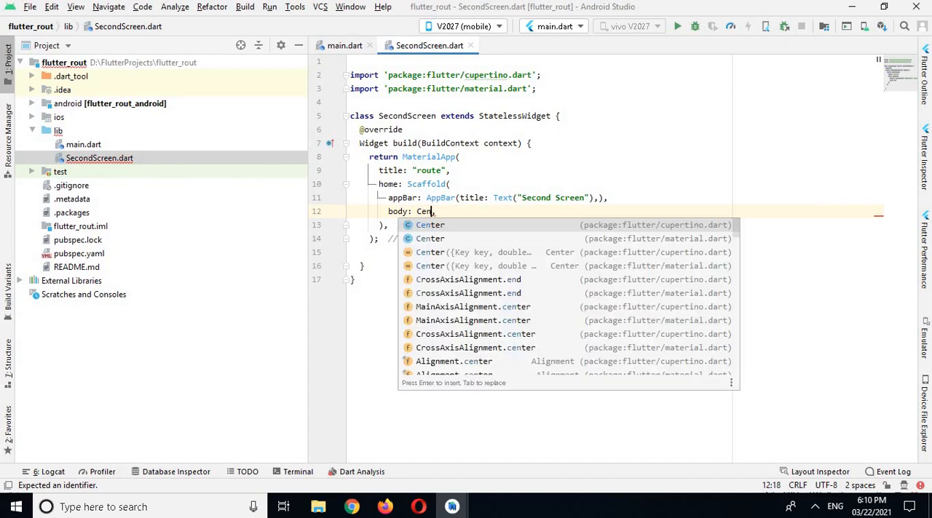
- Make the body a Center holding a RaisedButton labeled "Go Back"
key("Enter")
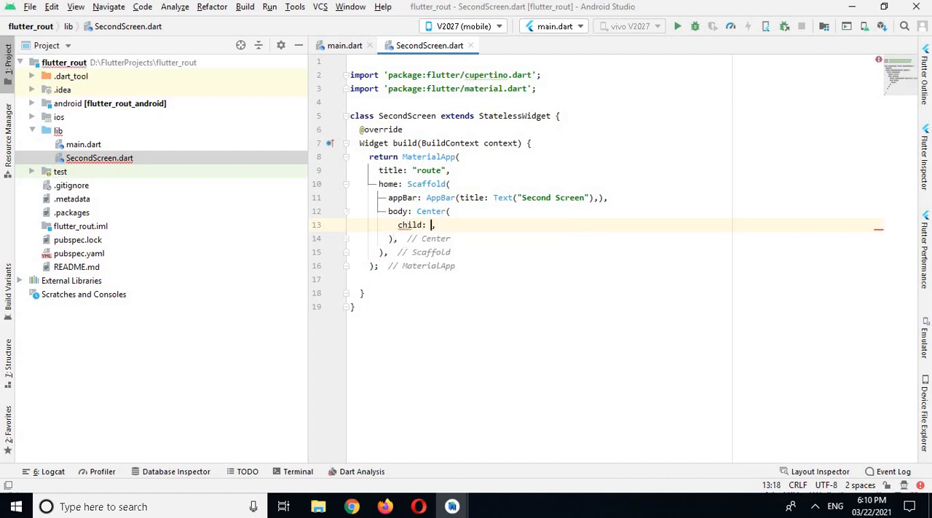
type("RaisedButton")
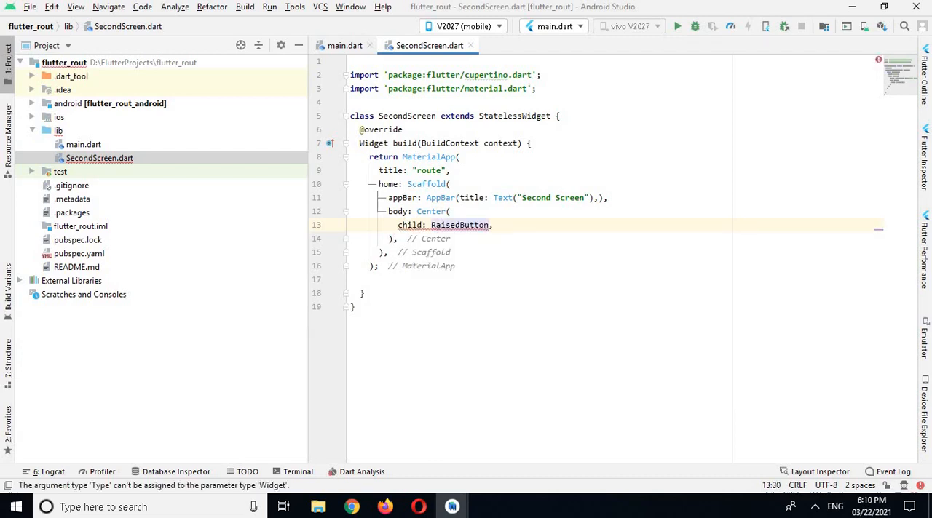
type("()")
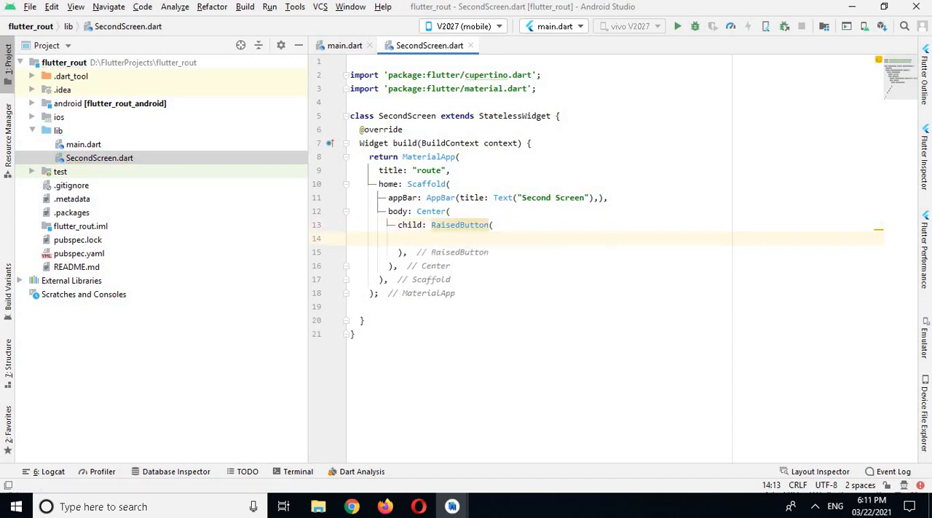
type("child: Text(\"\"),")
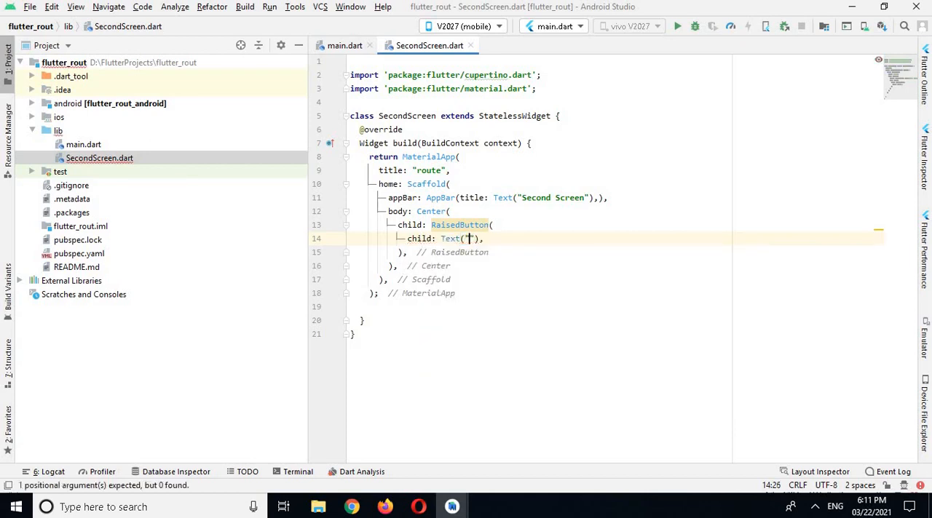
type("Go")
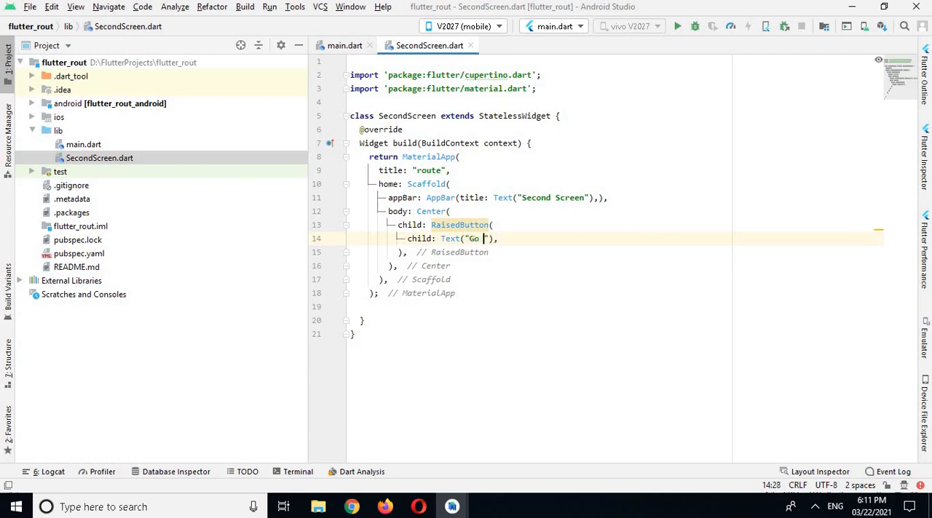
type("Back")
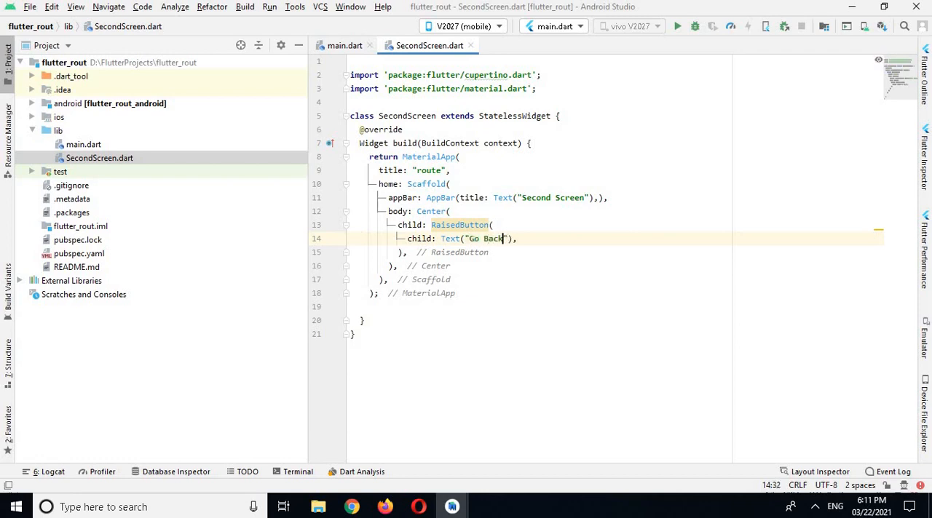
- Give the Go Back button Colors.blue and start its onPressed callback
key("enter")
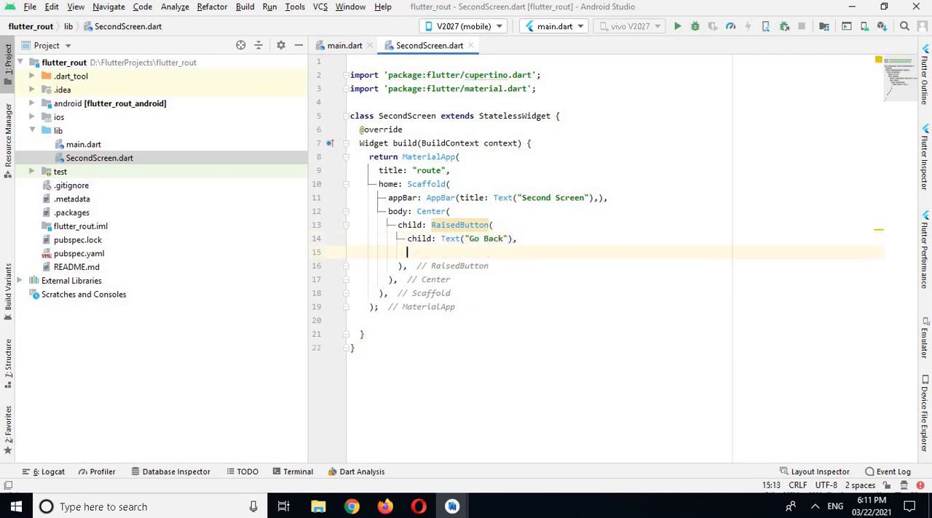
type("color: ,")
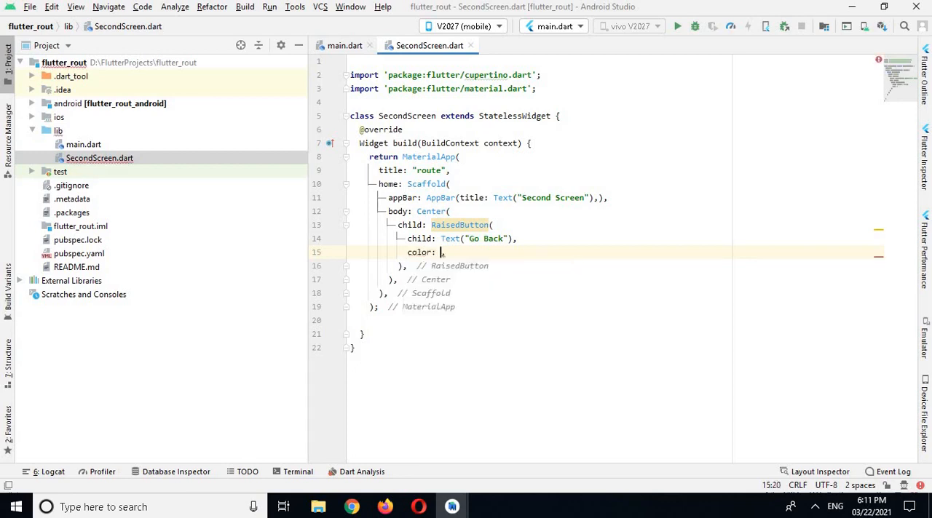
type("Colors")
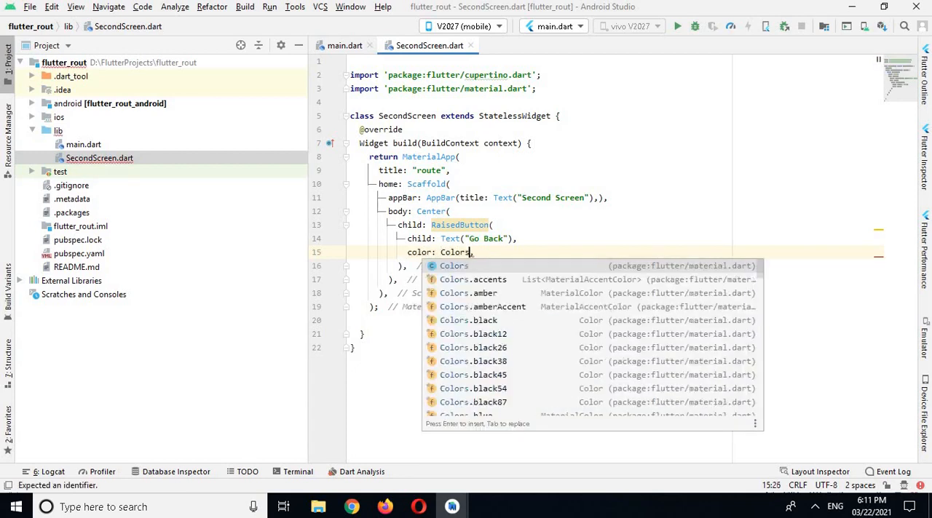
type(".blue,")
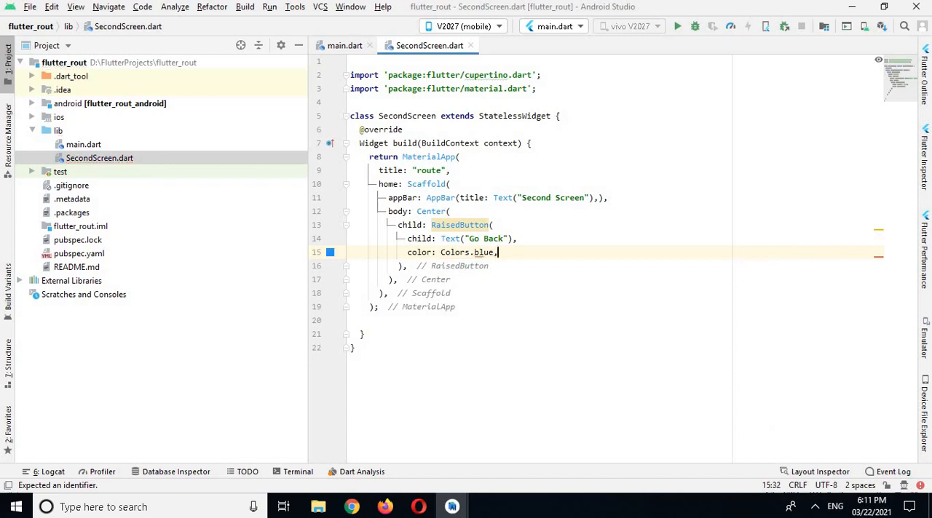
type("onPressed: ,")
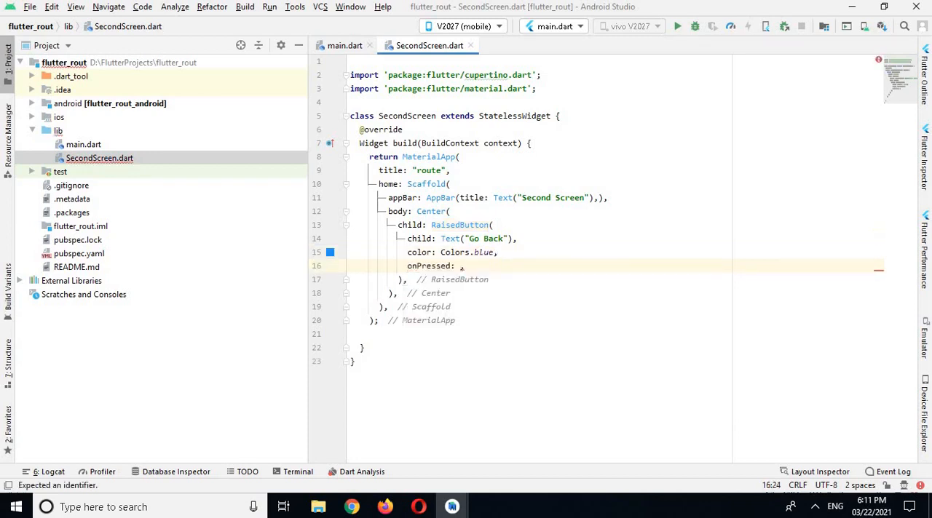
type("()")
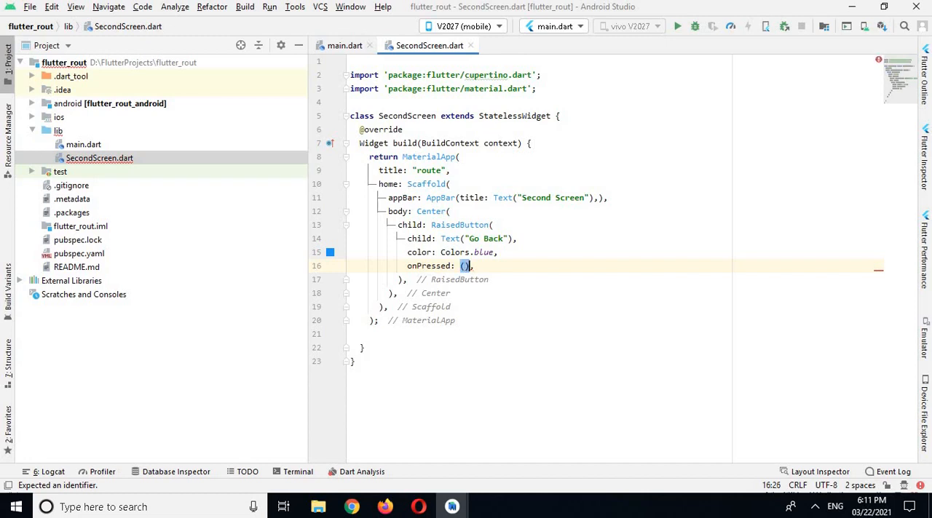
type("{")
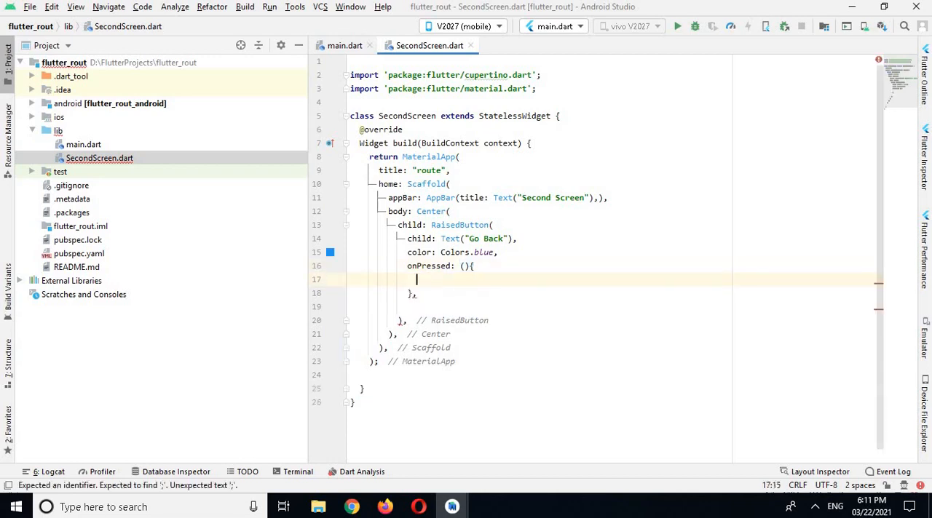
- Have the Go Back button call Navigator.pop(context), then return to main.dart
type("N")
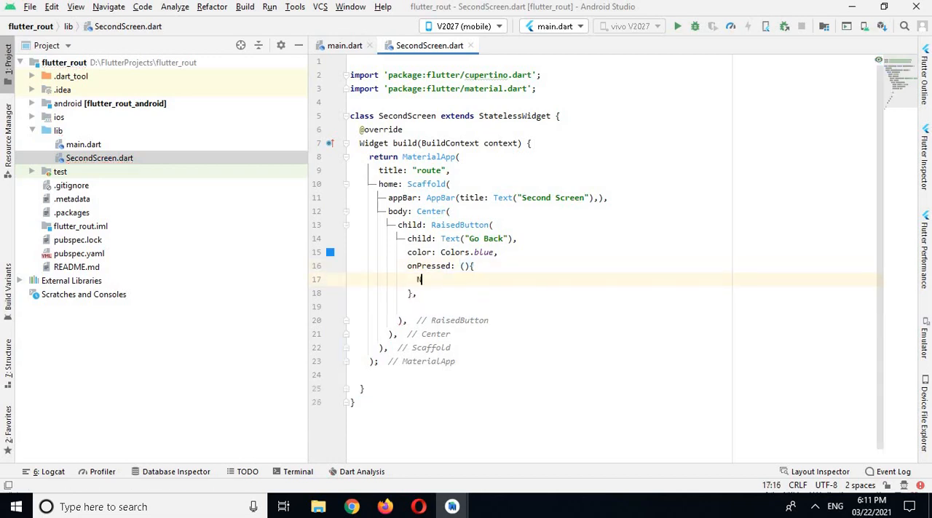
type("Navigator")
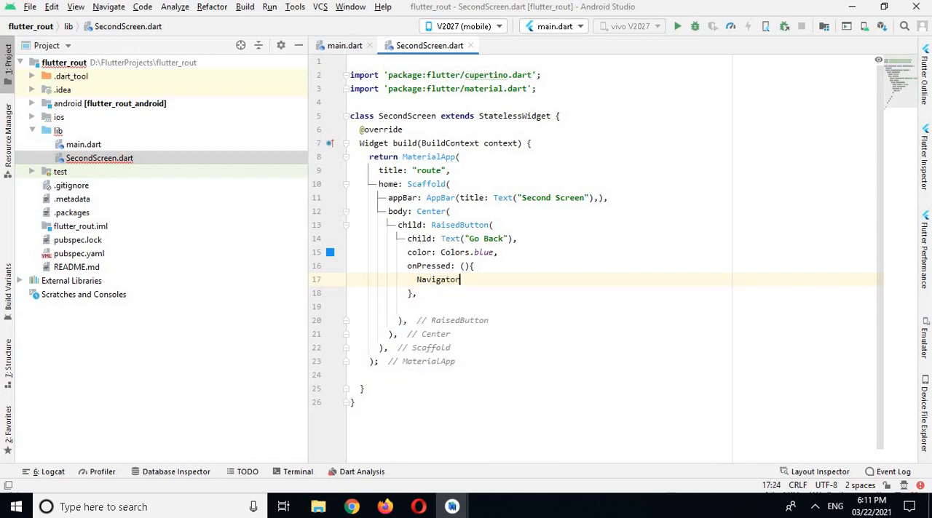
type(".pop(context);")
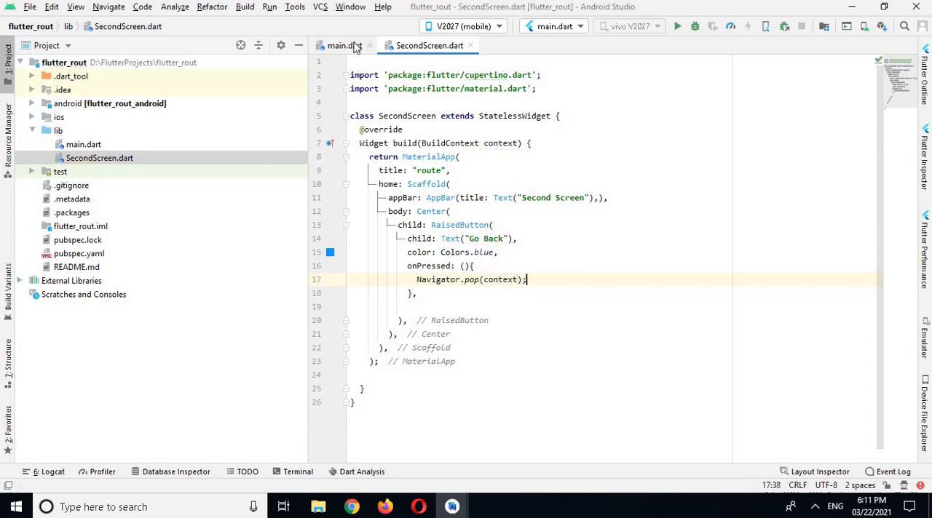
left_click(343, 46)
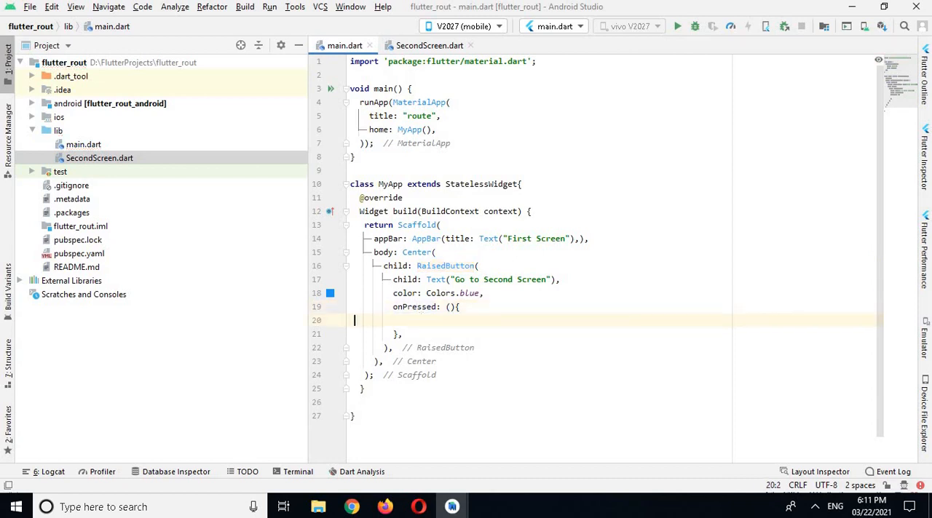
- In the first screen's onPressed, call Navigator.push with a MaterialPageRoute
type("Na")
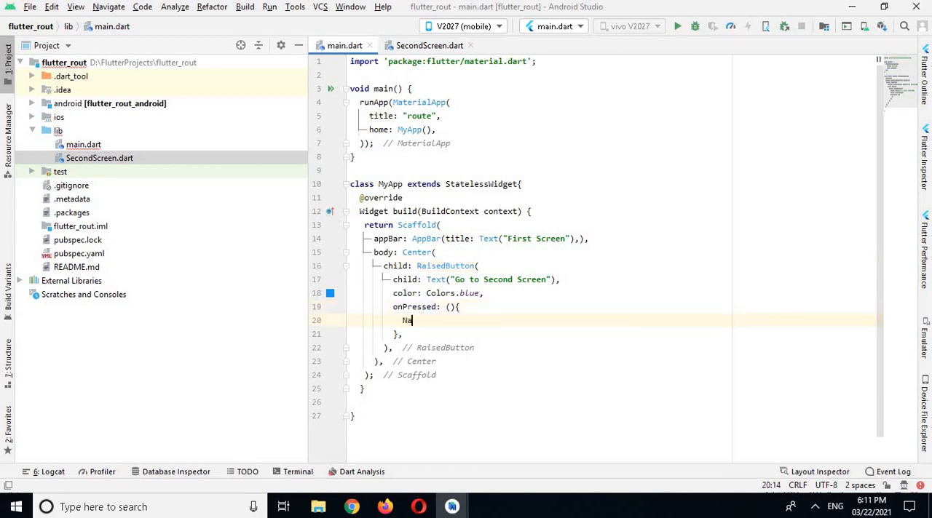
type("vigator.")
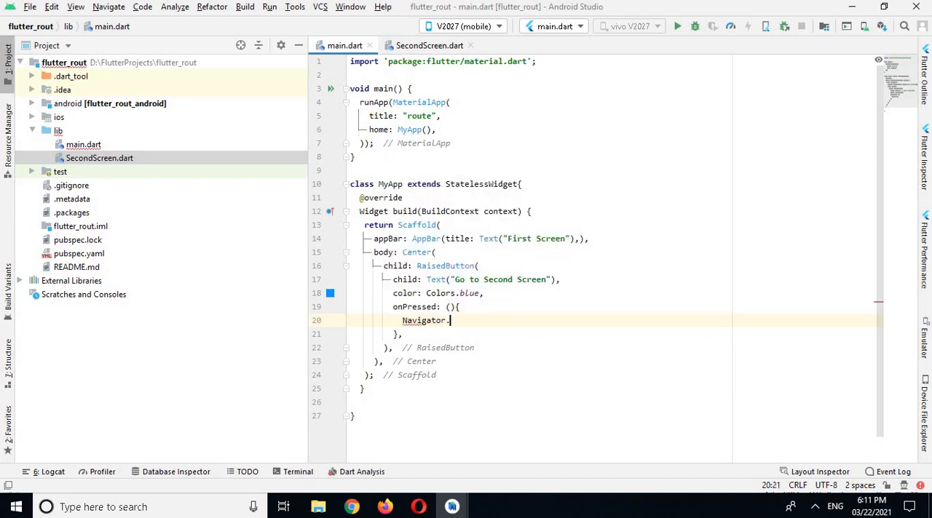
type("push(context,")
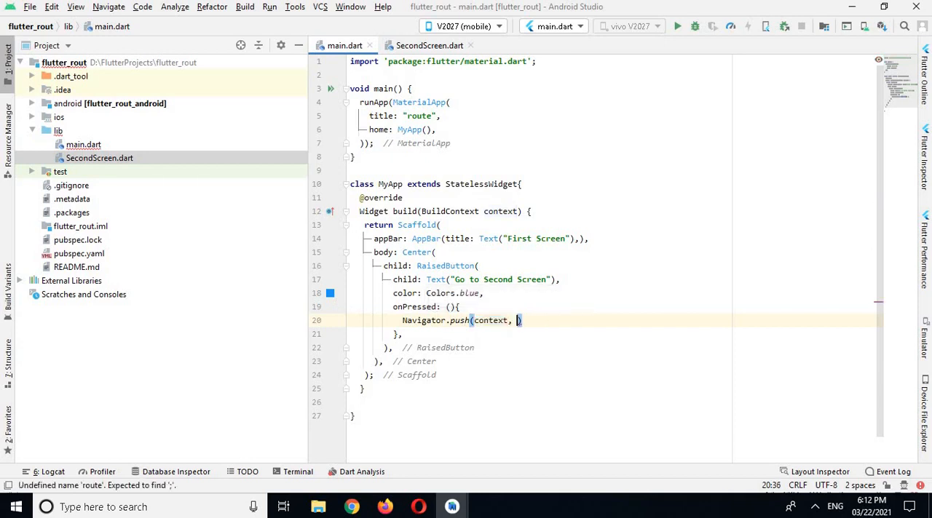
type("Ma")
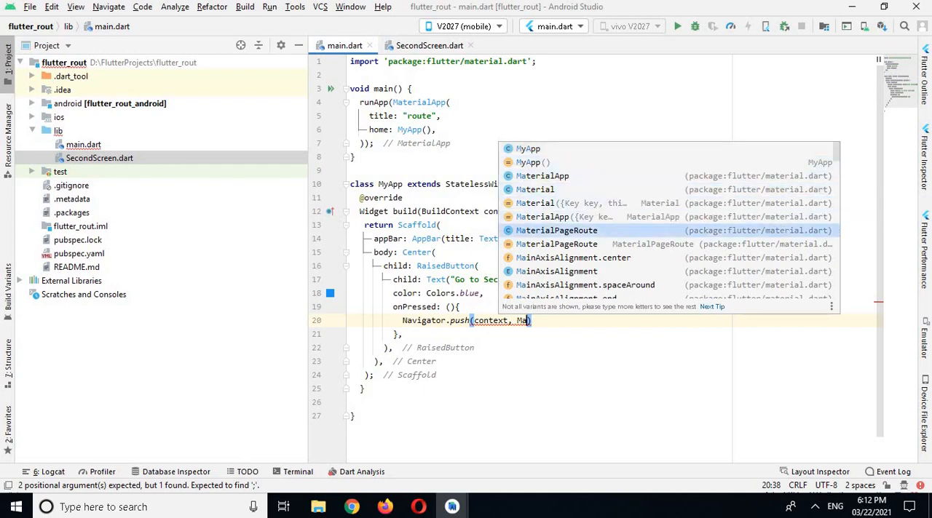
left_click(557, 231)
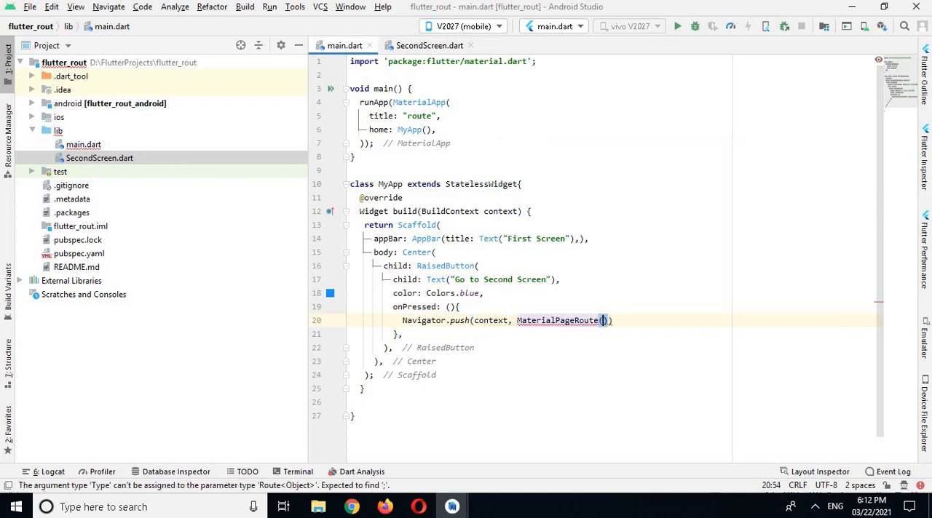
- Give the route a builder (context) => SecondScreen(), importing SecondScreen.dart
type("builder:")
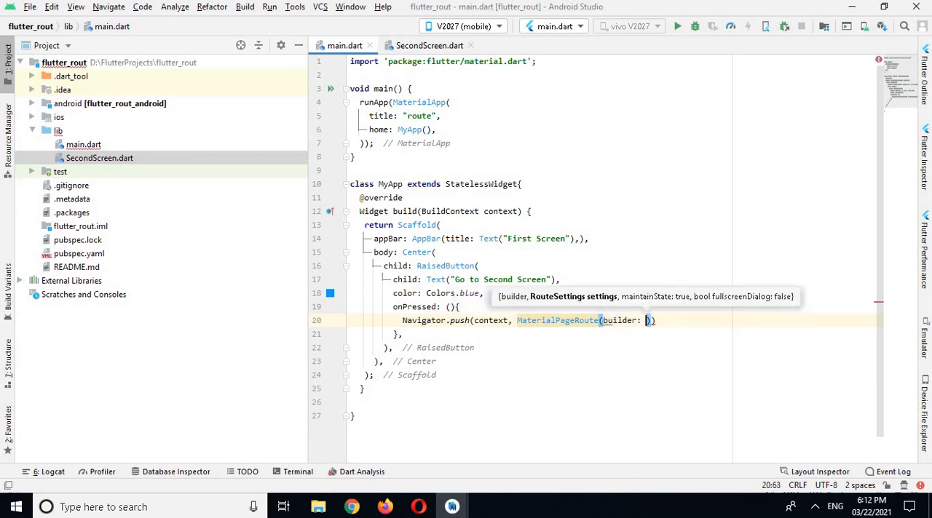
type("context")
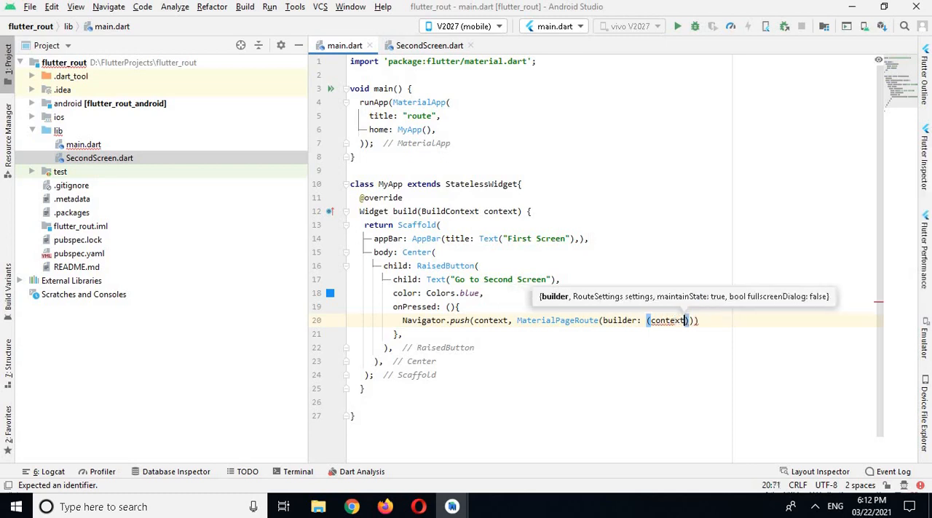
type("=>")
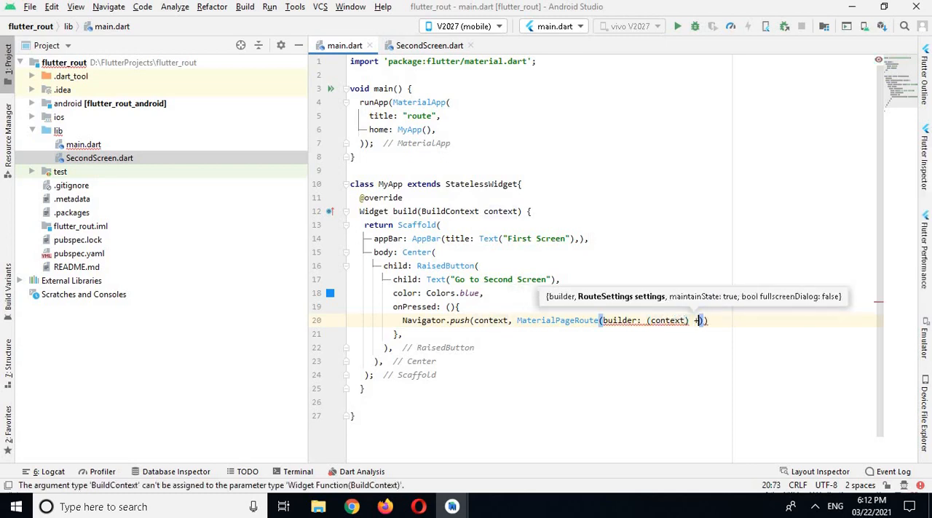
type("+")
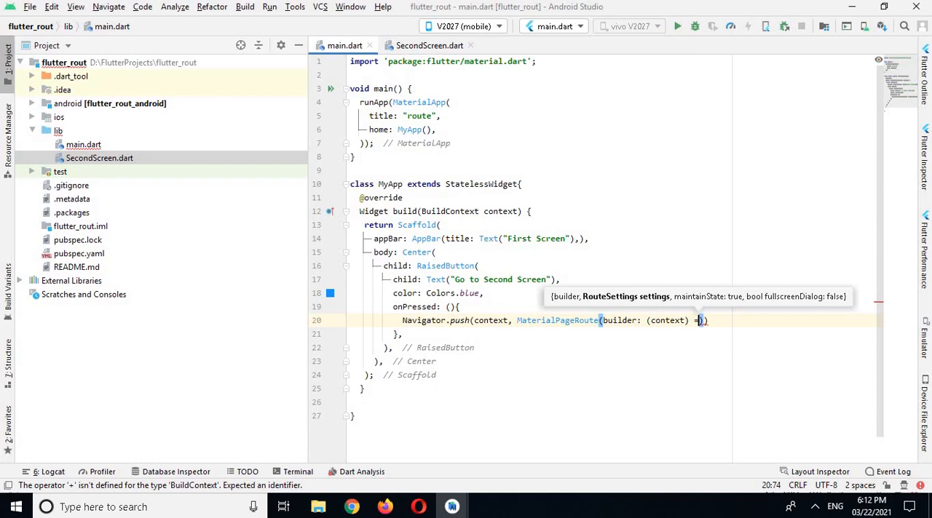
type("=>")
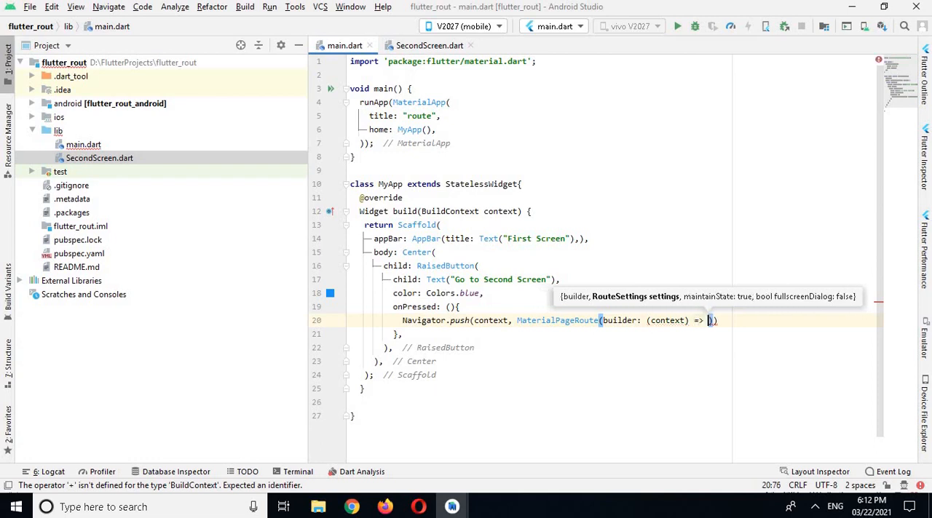
type("SecondS")
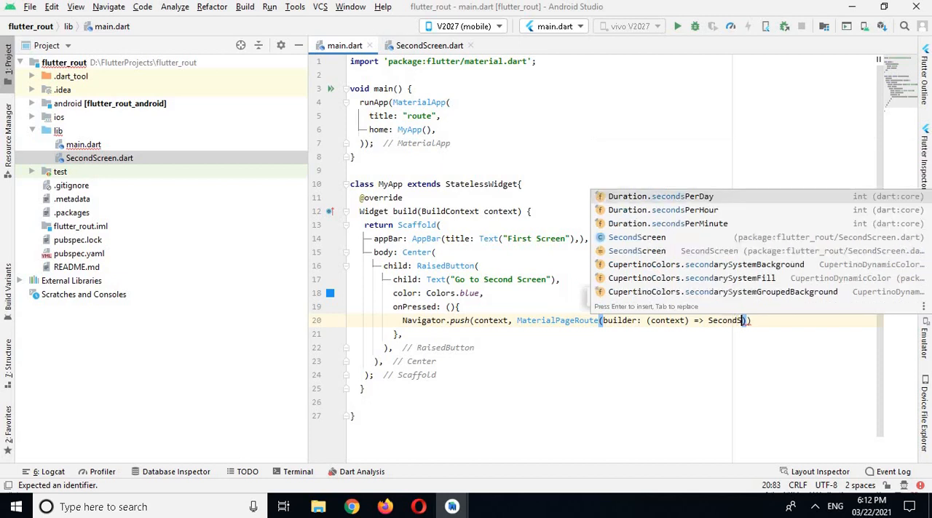
type("creen(")
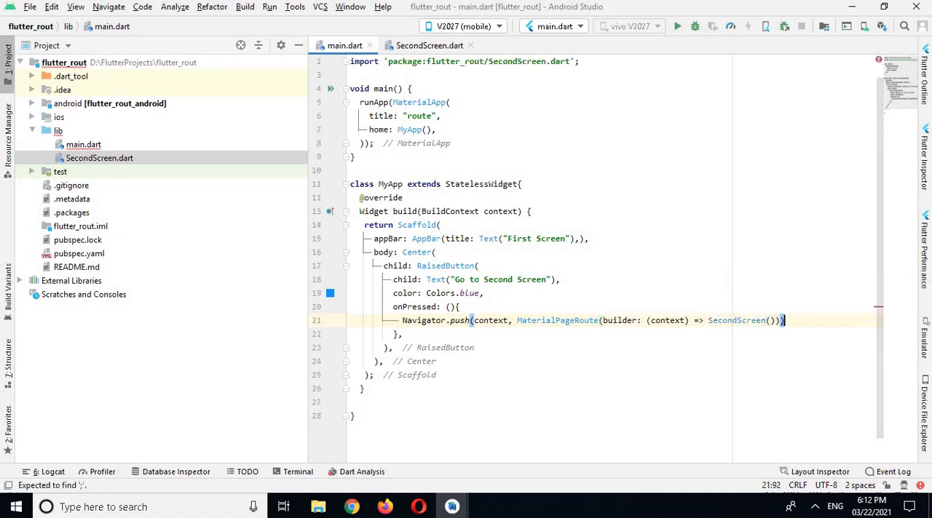
type(";")
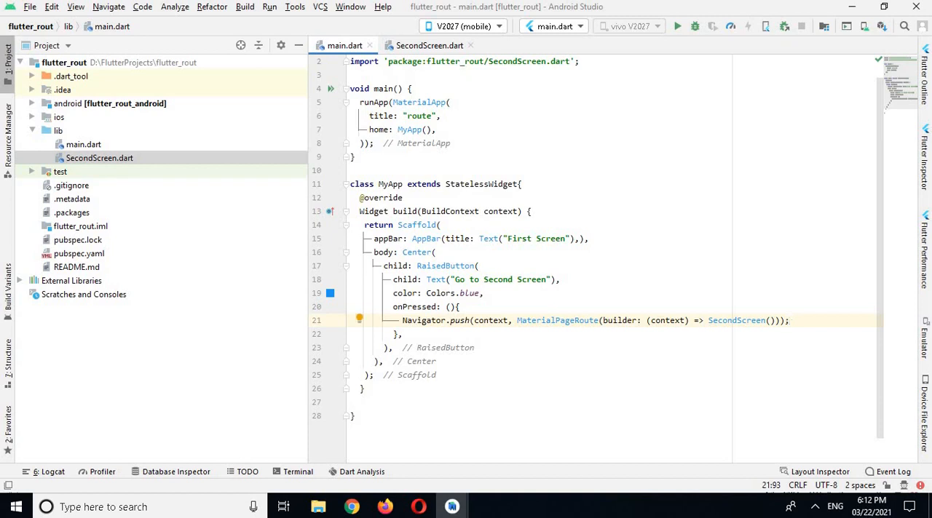
mouse_move(676, 25)
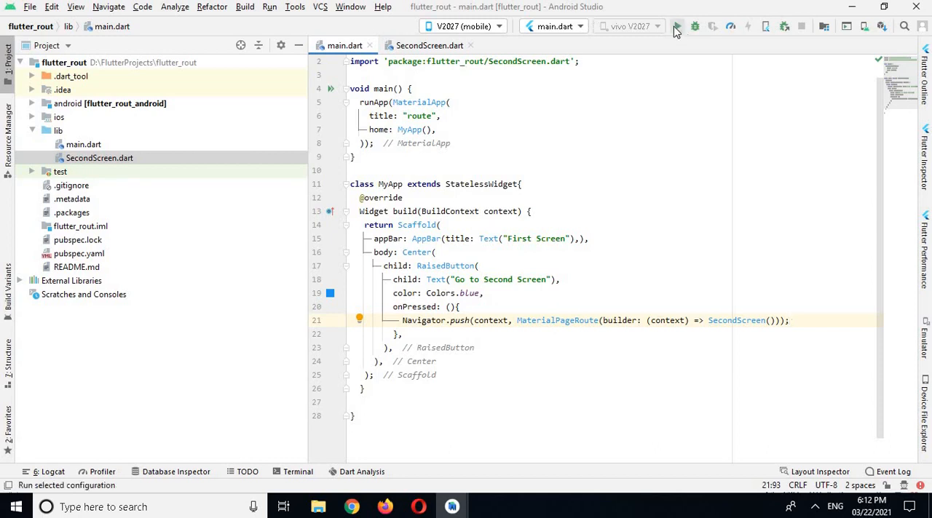
- Run the app on the V2027 phone, opening Second Screen and going back to First Screen
left_click(675, 26)
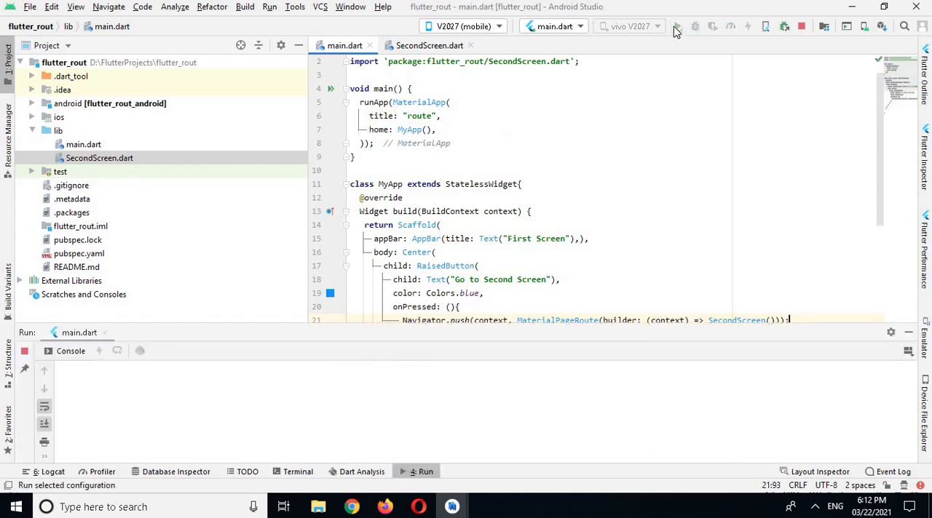
left_click(678, 26)
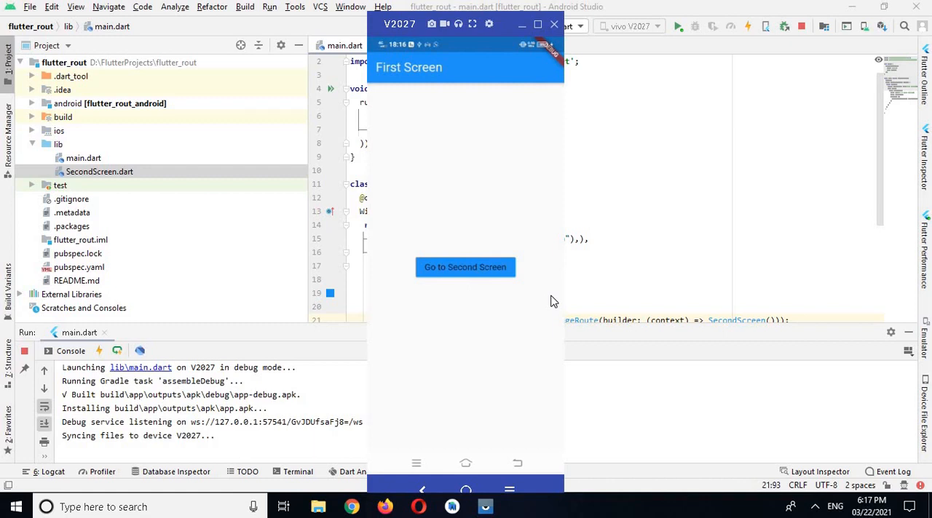
left_click(465, 267)
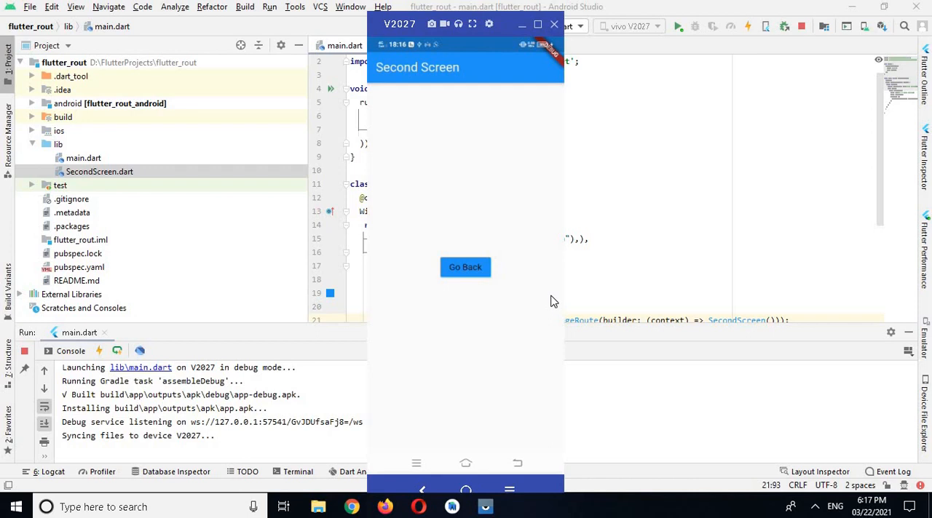
mouse_move(546, 298)
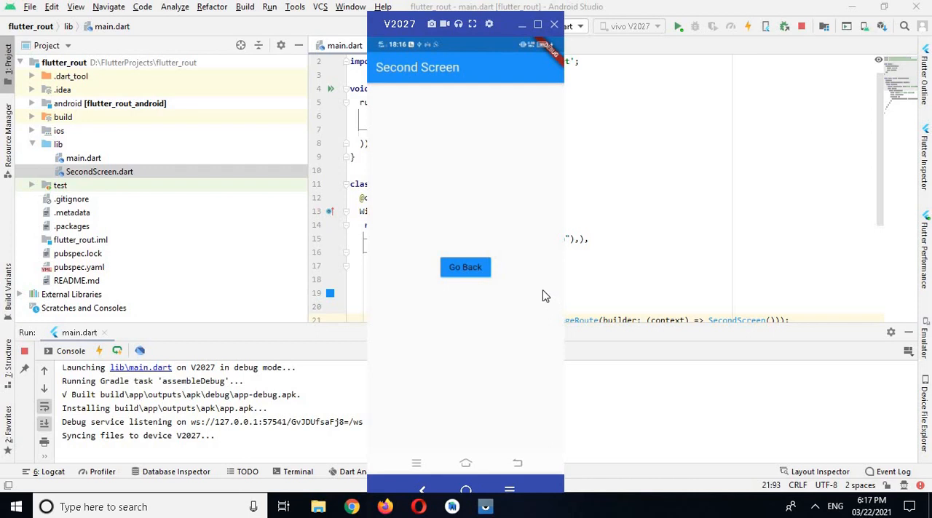
mouse_move(472, 265)
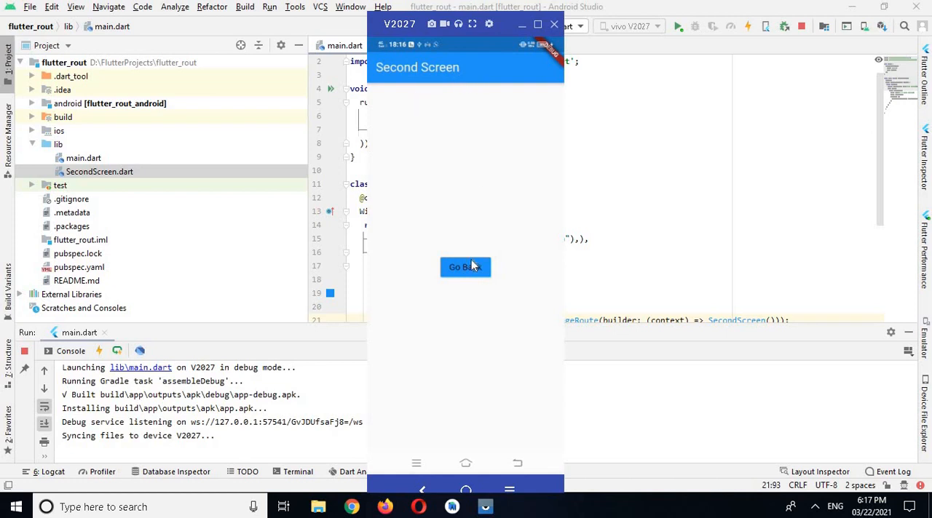
left_click(465, 267)
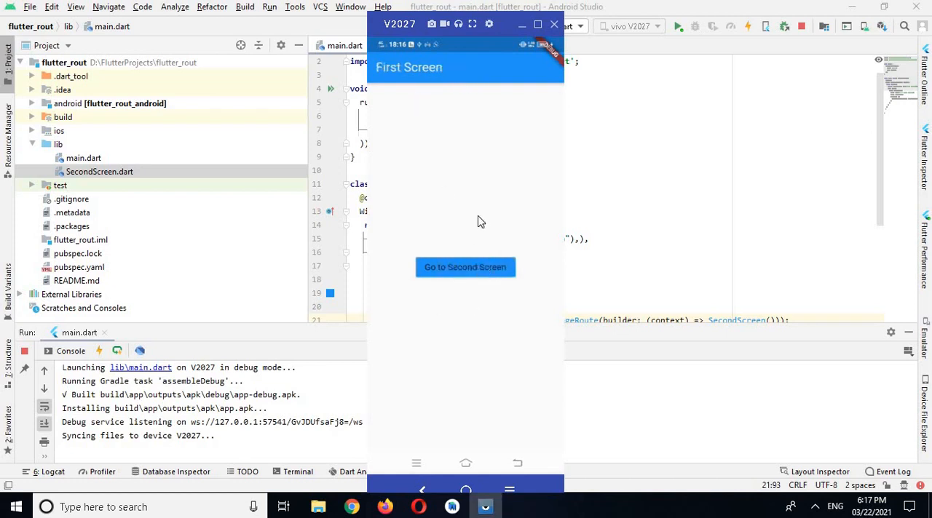
mouse_move(465, 267)
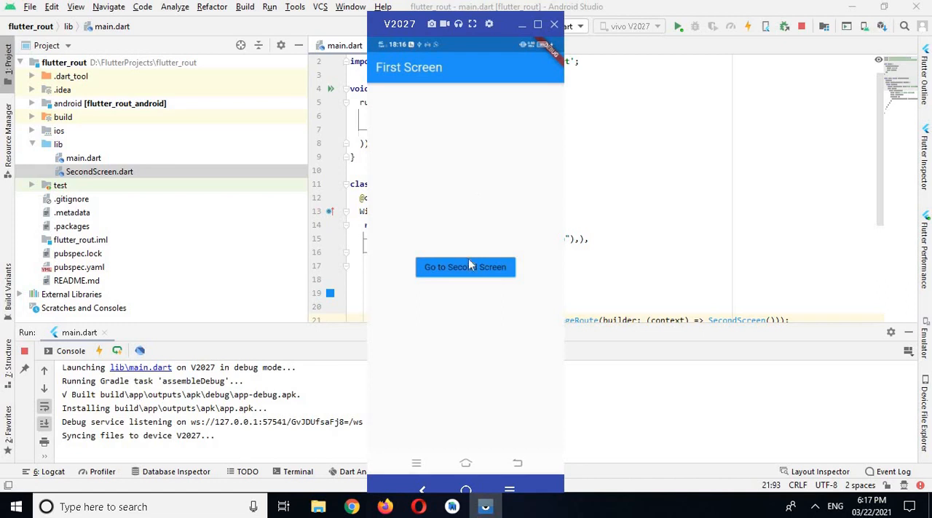